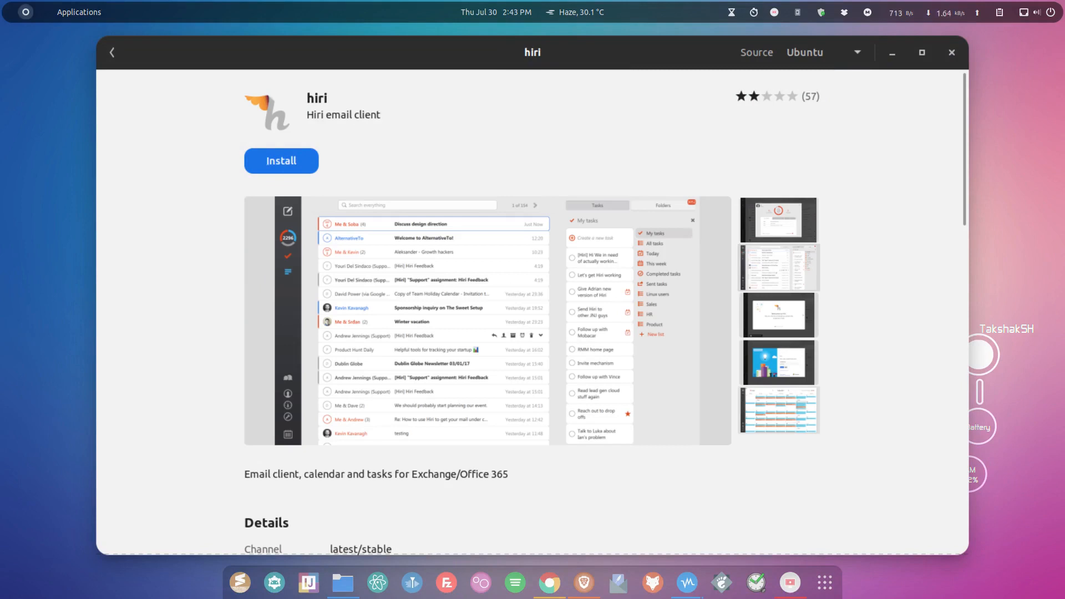
Step: Close the Hiri email client page in Ubuntu Software, returning to the desktop
{"action": "left_click", "coordinate": [951, 53]}
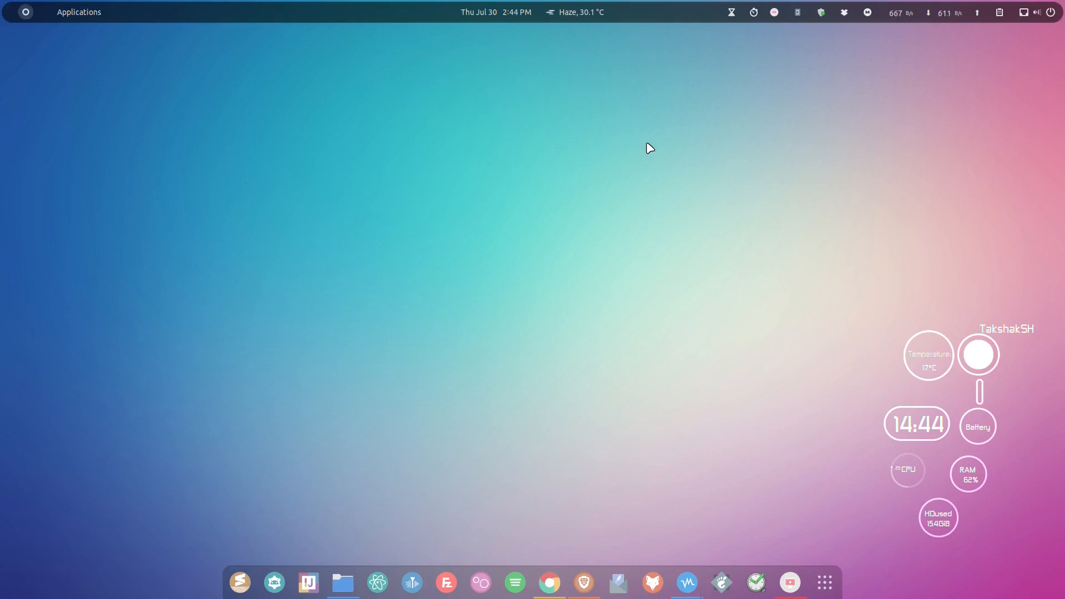
Step: Bring Brave forward on getmailspring.com and scroll down to the feature list
{"action": "left_click", "coordinate": [584, 583]}
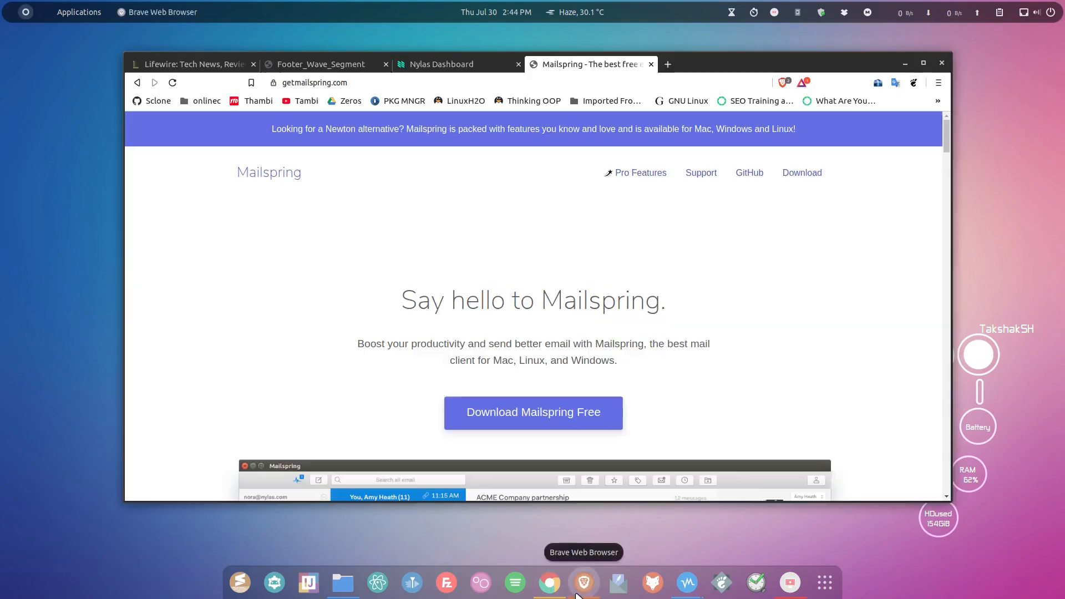
{"action": "mouse_move", "coordinate": [866, 343]}
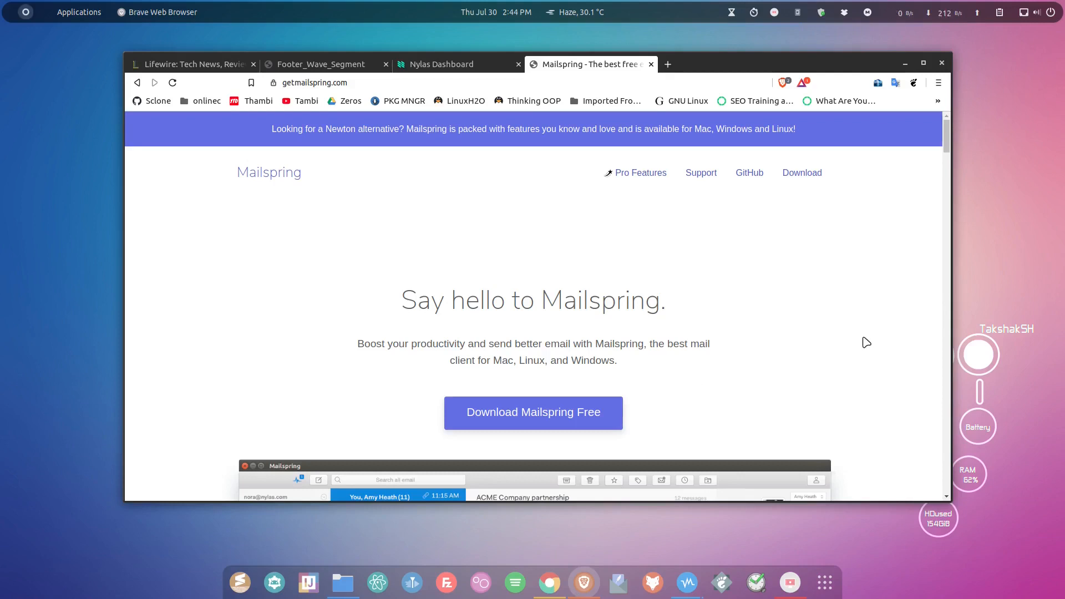
{"action": "scroll", "scroll_direction": "down", "scroll_amount": 3}
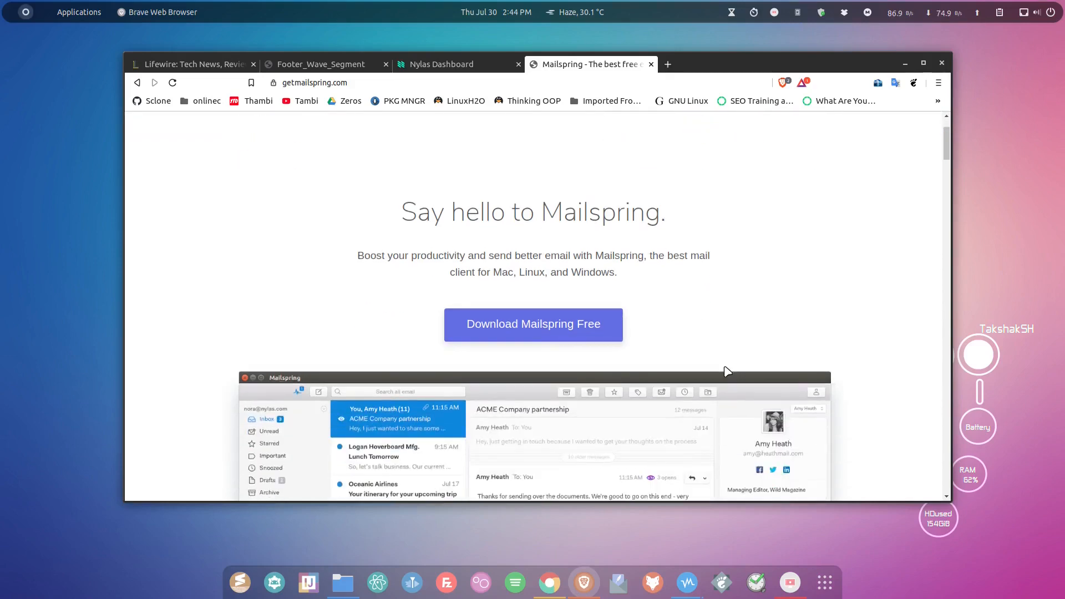
{"action": "scroll", "scroll_direction": "down", "scroll_amount": 3}
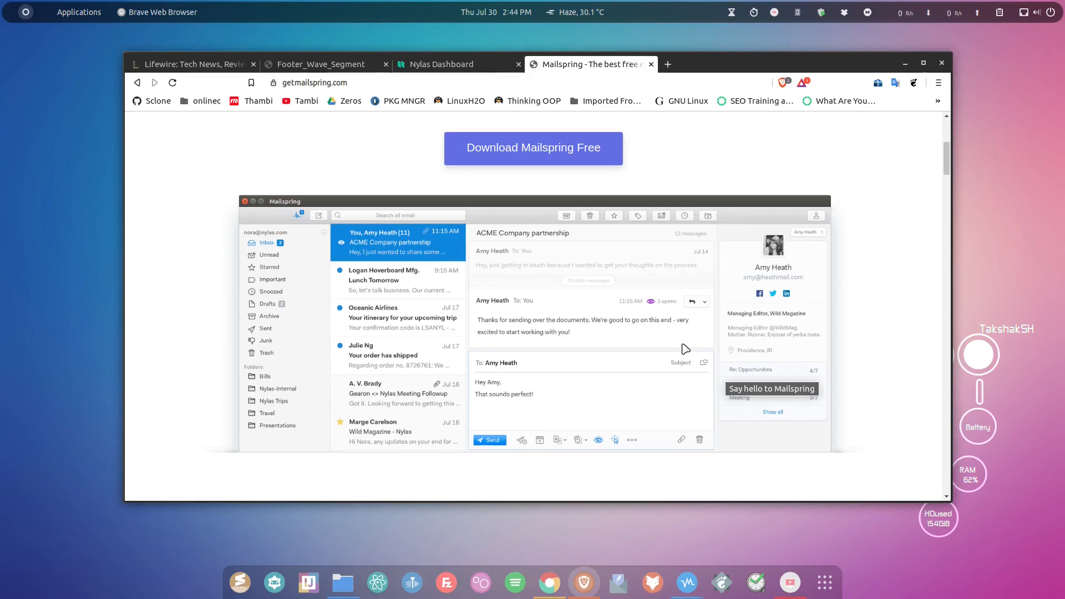
{"action": "scroll", "scroll_direction": "down", "scroll_amount": 3}
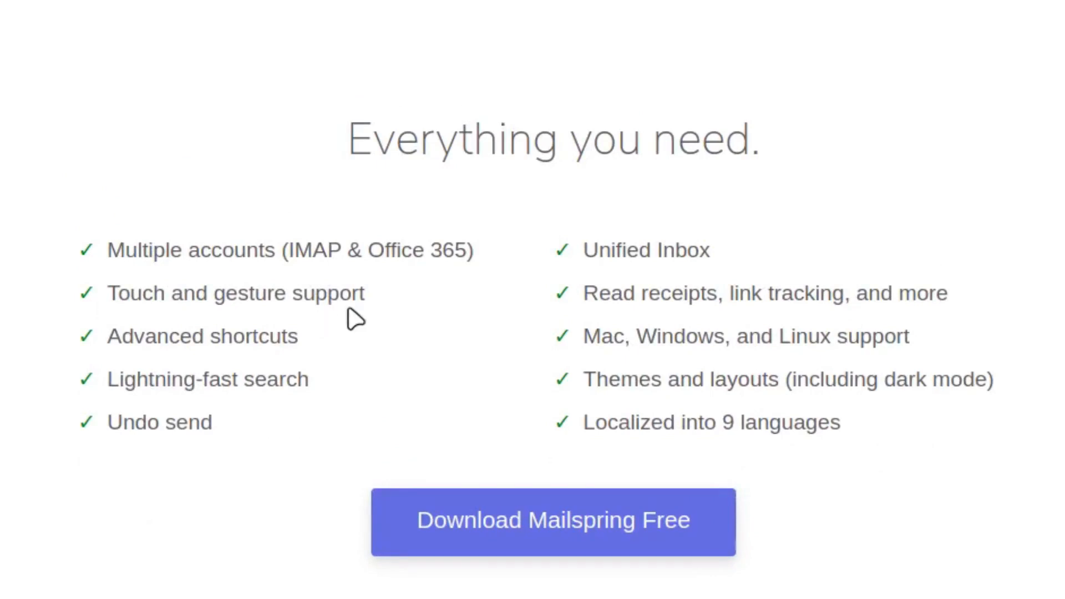
{"action": "mouse_move", "coordinate": [335, 398]}
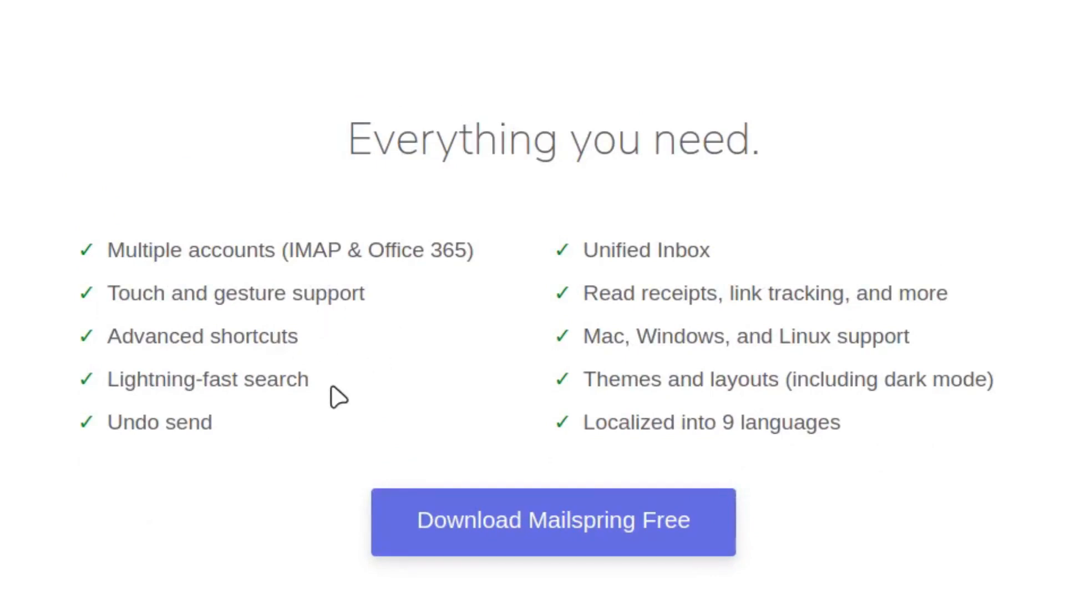
{"action": "mouse_move", "coordinate": [665, 293]}
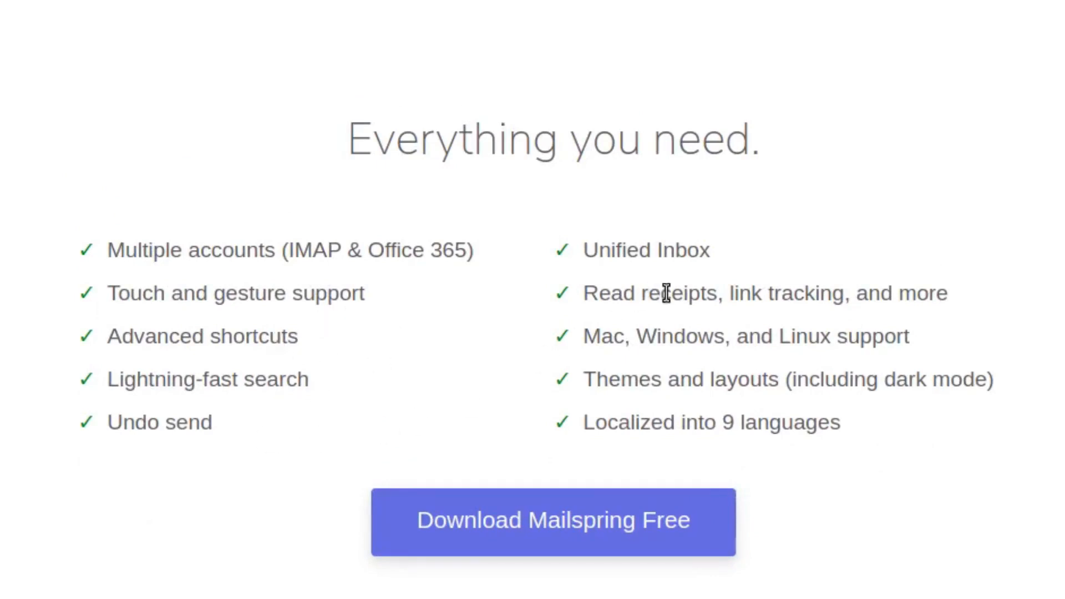
Step: Highlight features such as read receipts, link tracking and dark mode
{"action": "left_click_drag", "start_coordinate": [644, 293], "coordinate": [727, 421]}
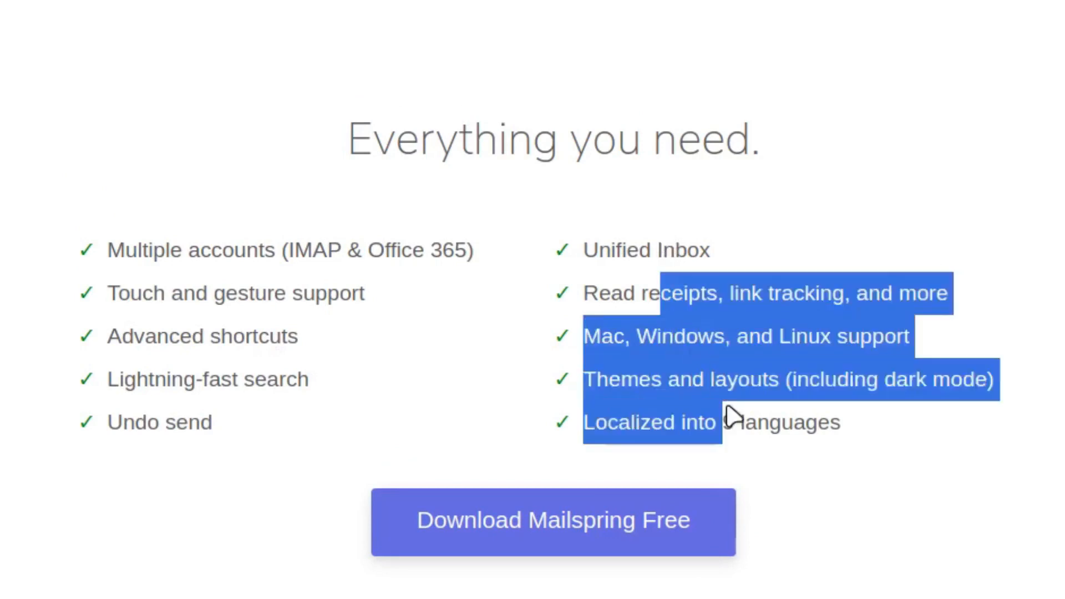
{"action": "left_click", "coordinate": [586, 293]}
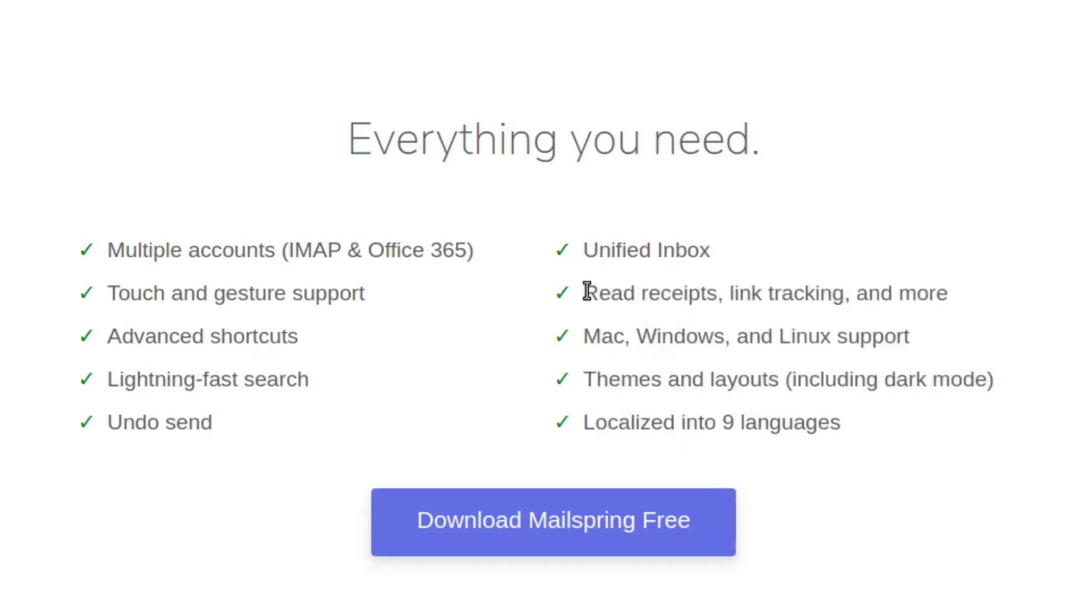
{"action": "left_click_drag", "start_coordinate": [584, 293], "coordinate": [825, 293]}
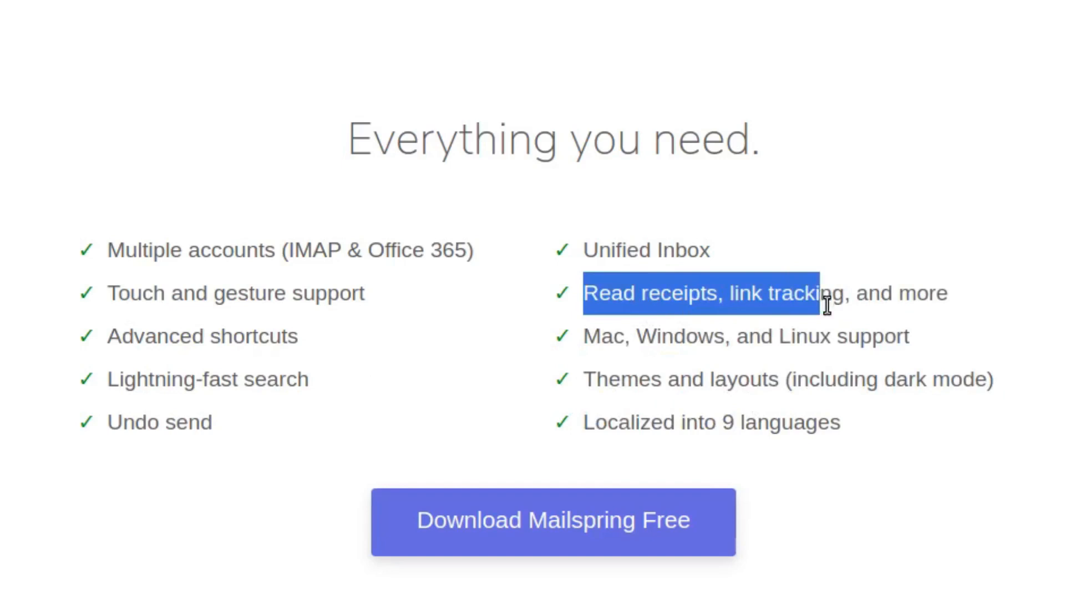
{"action": "left_click", "coordinate": [855, 306]}
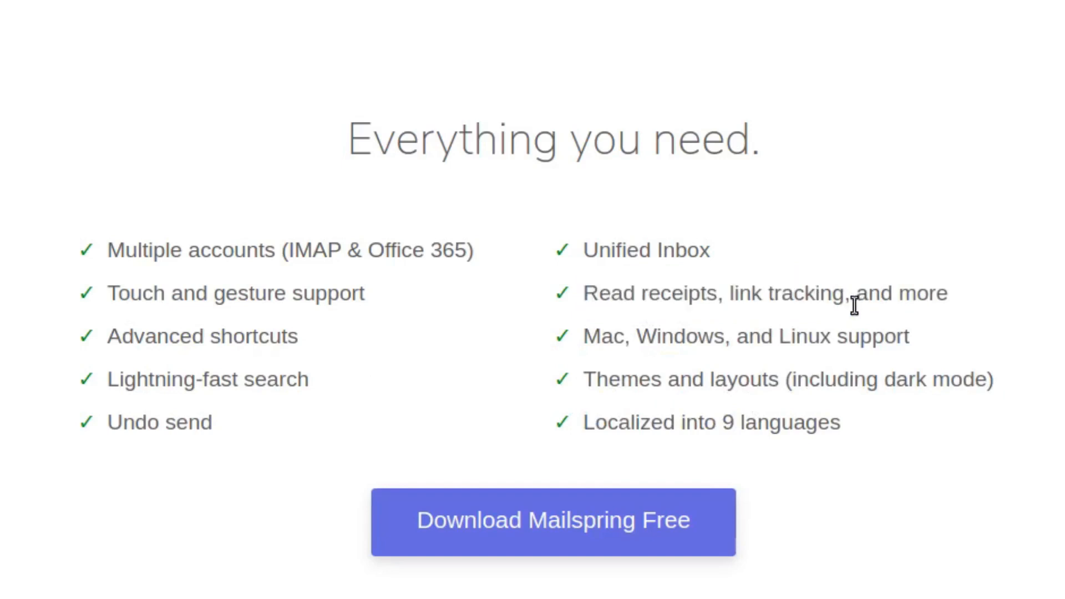
{"action": "left_click_drag", "start_coordinate": [845, 379], "coordinate": [986, 380]}
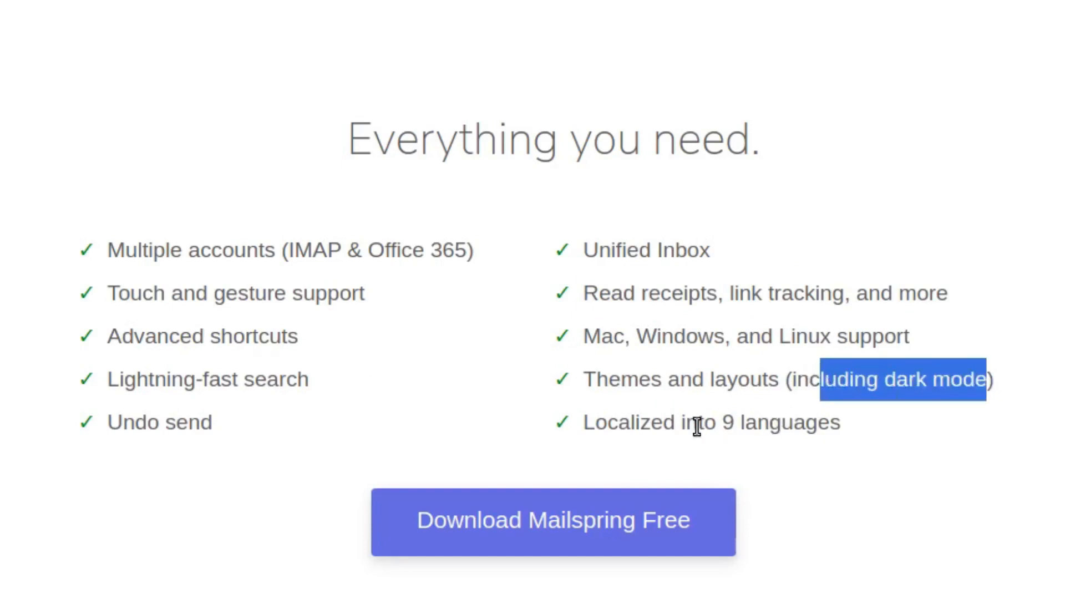
Step: Browse the remaining feature sections and return toward the top of the page
{"action": "scroll", "scroll_direction": "down", "scroll_amount": 3}
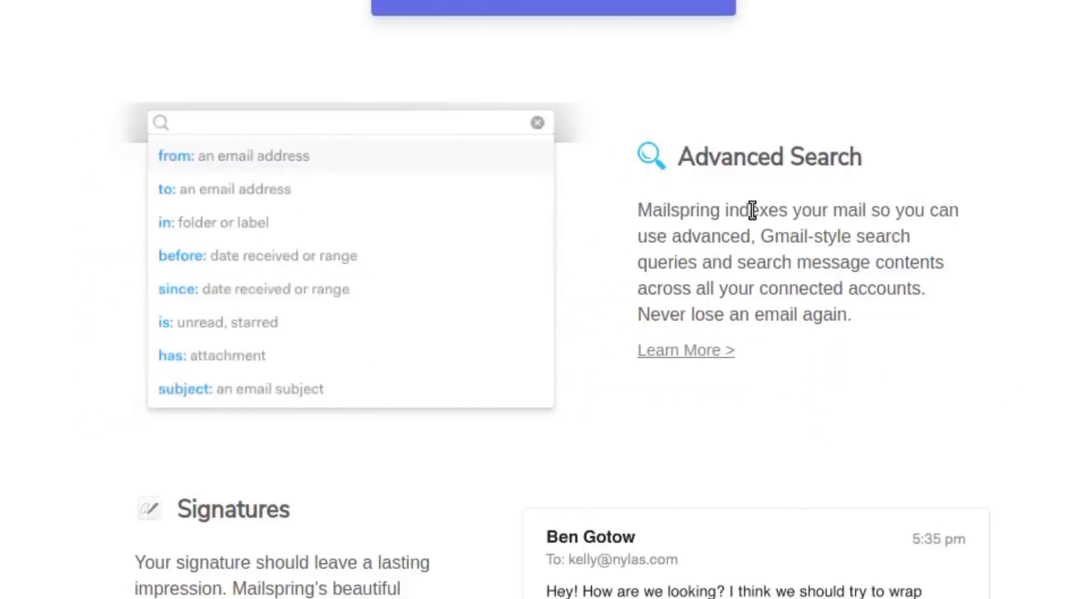
{"action": "scroll", "scroll_direction": "down", "scroll_amount": 3}
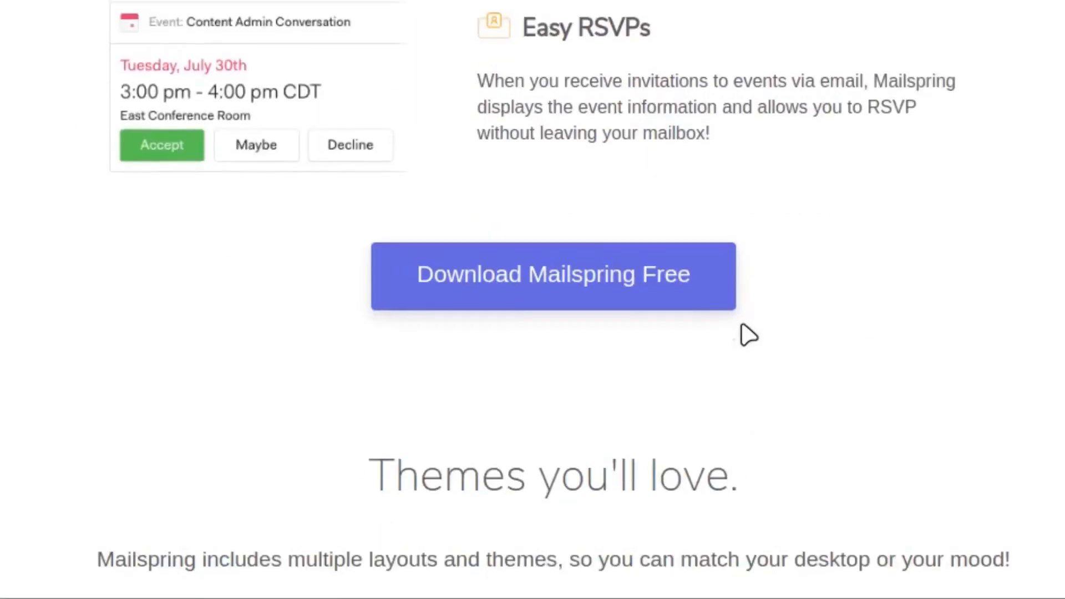
{"action": "scroll", "scroll_direction": "down", "scroll_amount": 3}
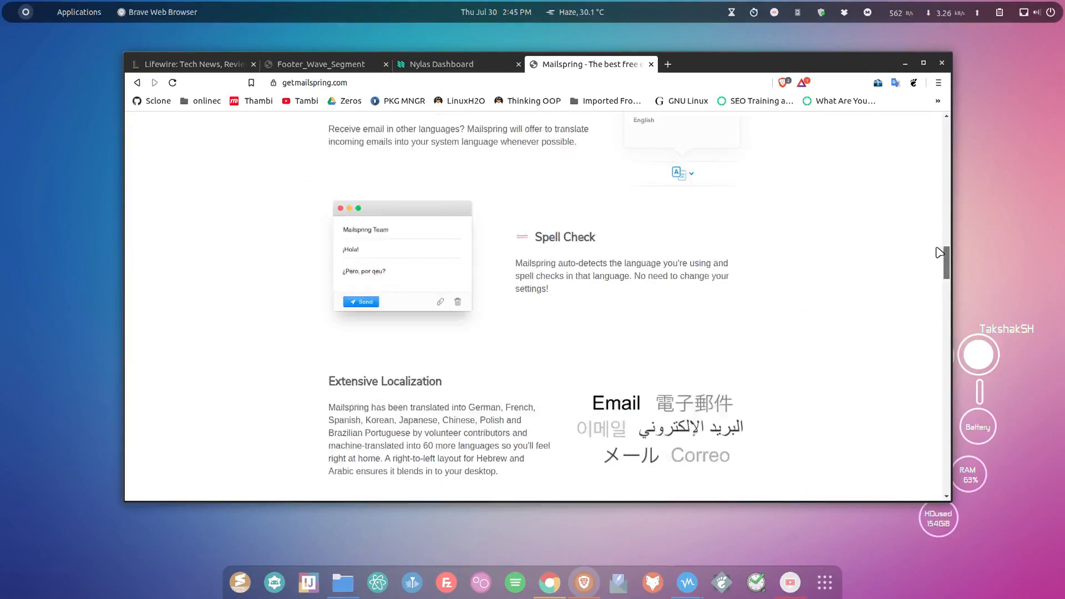
{"action": "scroll", "scroll_direction": "up", "scroll_amount": 3}
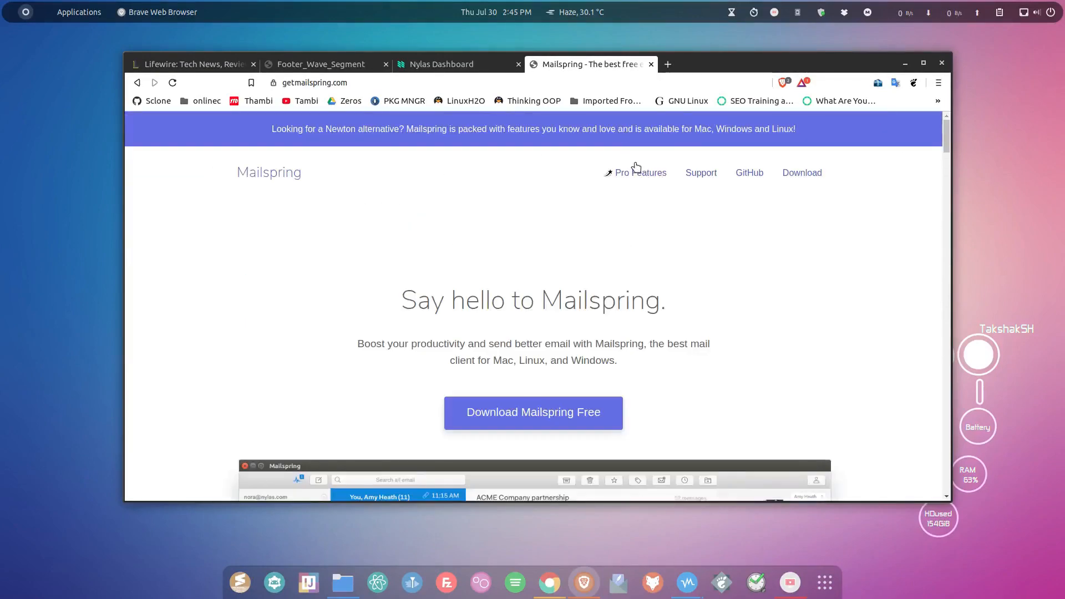
{"action": "left_click", "coordinate": [640, 172]}
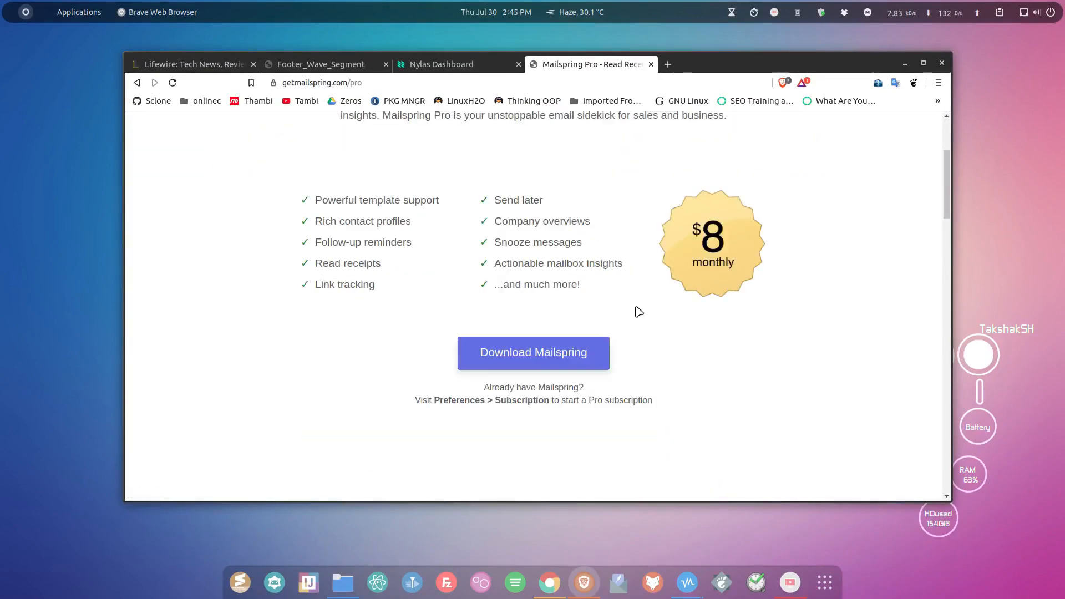
{"action": "mouse_move", "coordinate": [600, 359]}
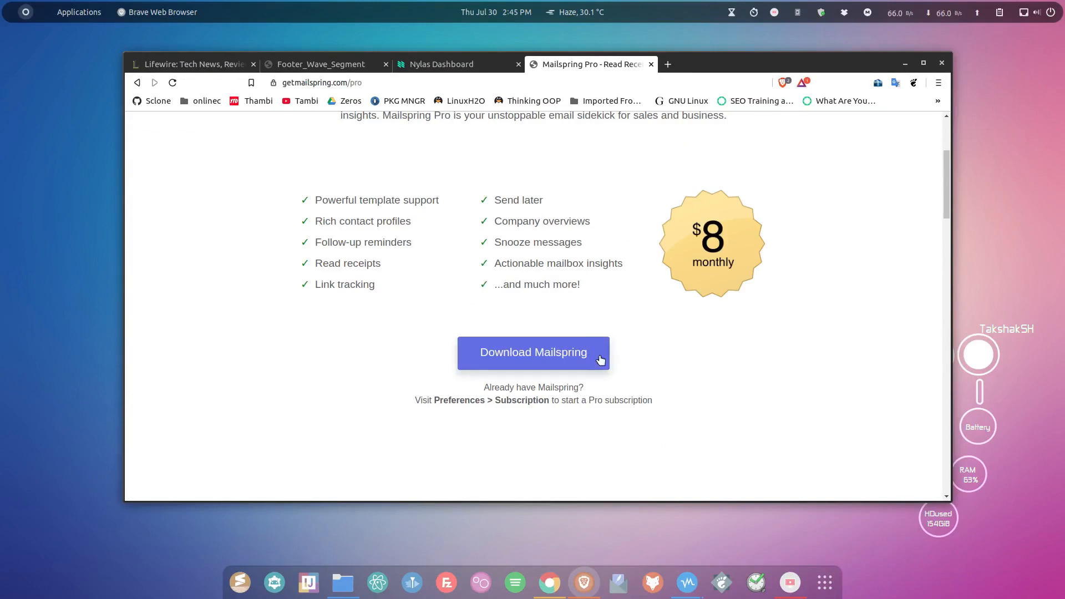
{"action": "mouse_move", "coordinate": [718, 344]}
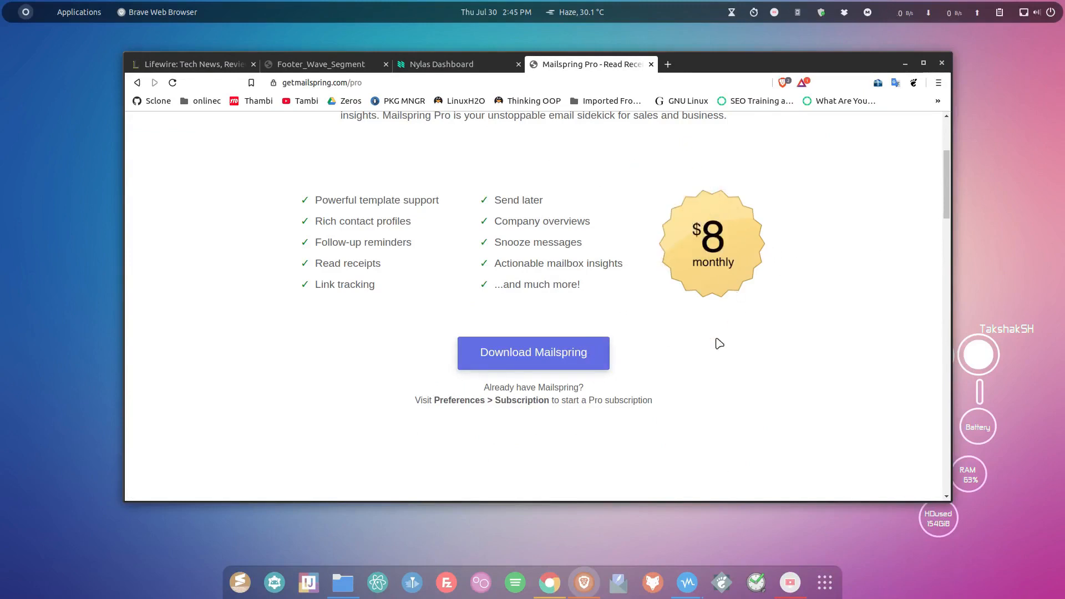
{"action": "mouse_move", "coordinate": [722, 362]}
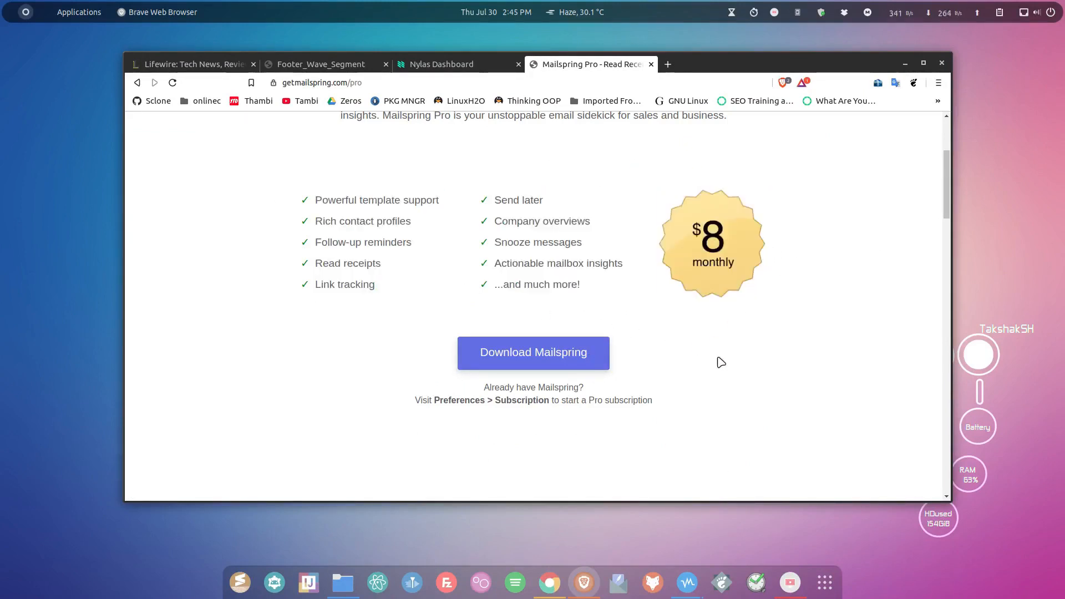
{"action": "scroll", "scroll_direction": "up", "scroll_amount": 3}
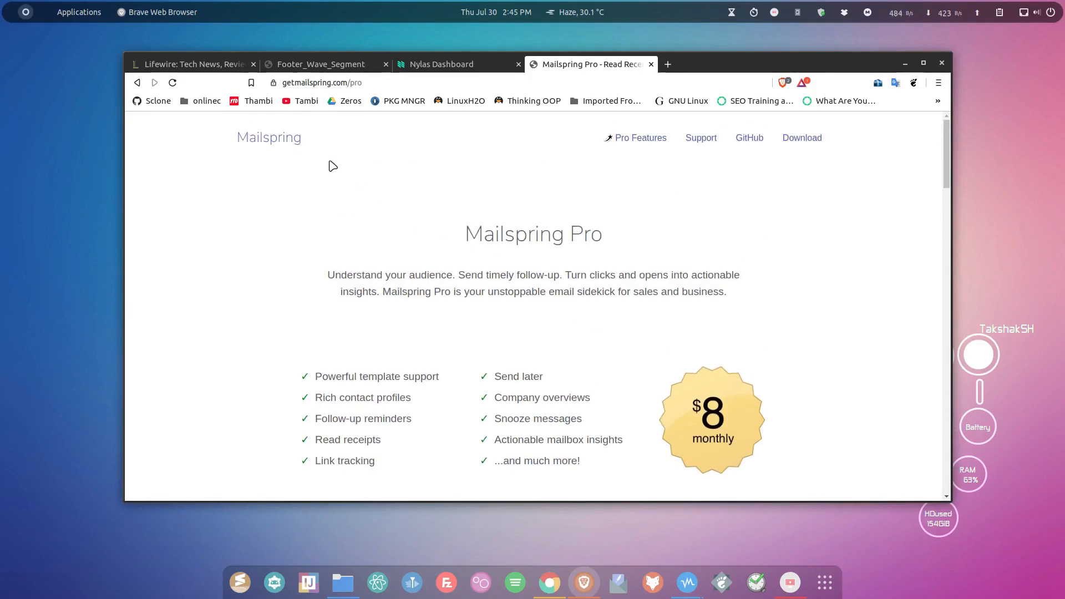
{"action": "mouse_move", "coordinate": [274, 142]}
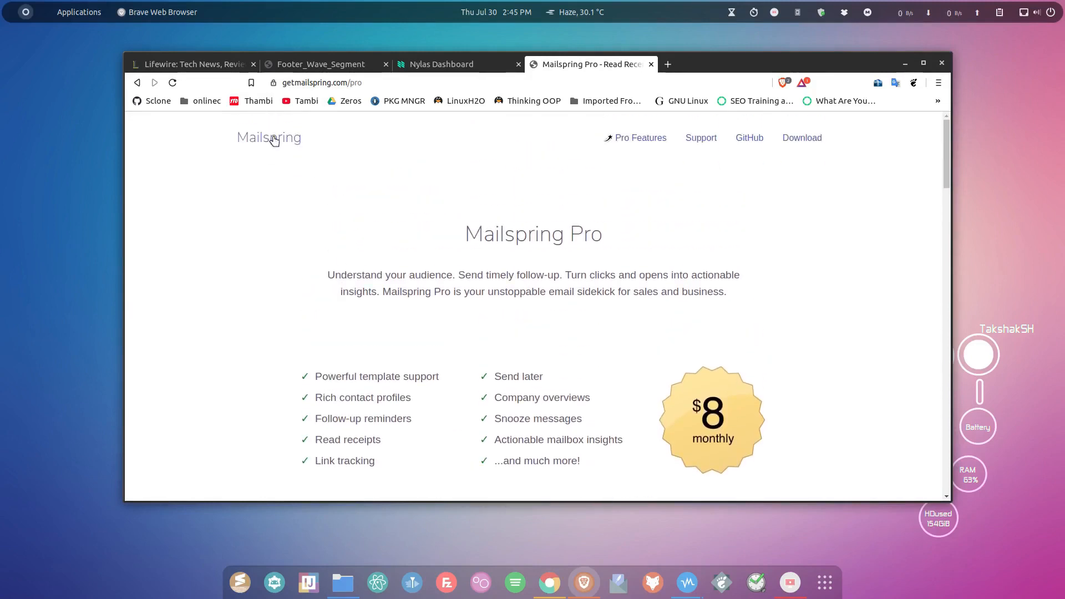
{"action": "left_click", "coordinate": [269, 137]}
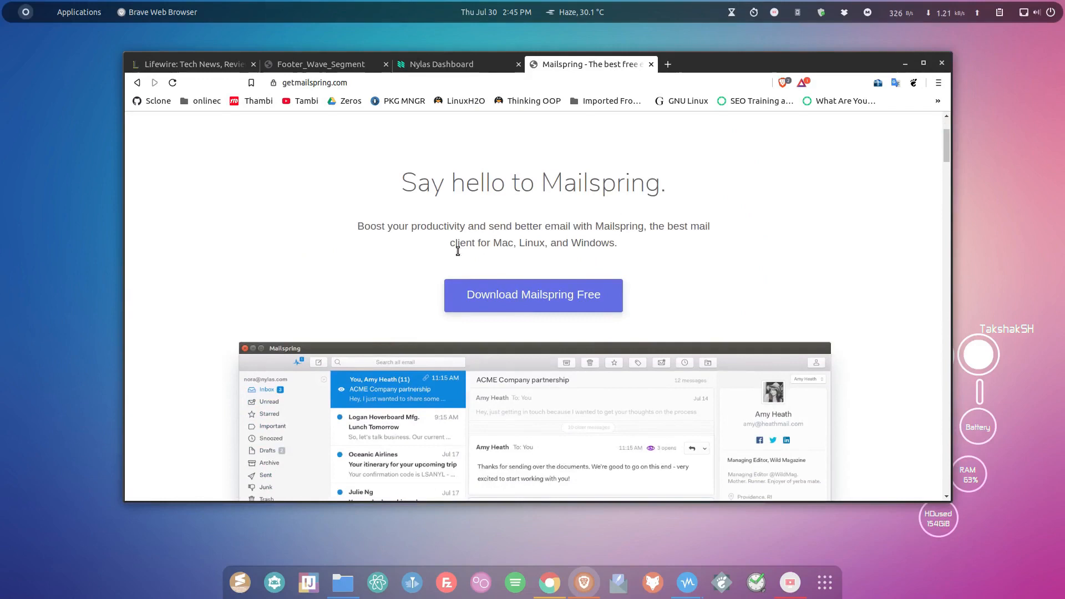
Step: Open the Linux auto-updating Snap link and switch to the Mailspring Snapcraft tab
{"action": "left_click", "coordinate": [533, 295]}
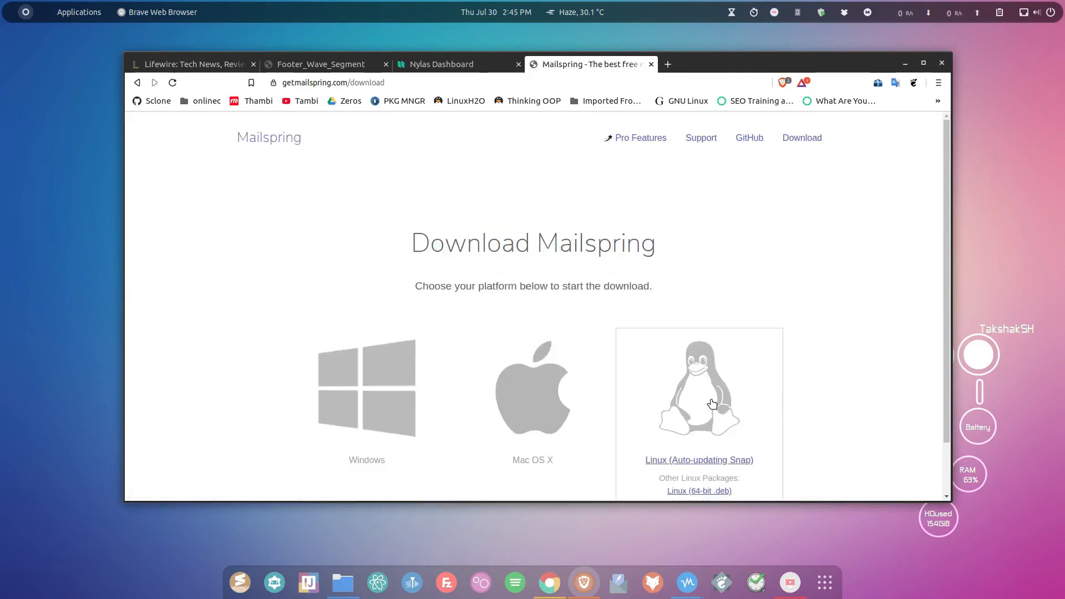
{"action": "scroll", "scroll_direction": "down", "scroll_amount": 3}
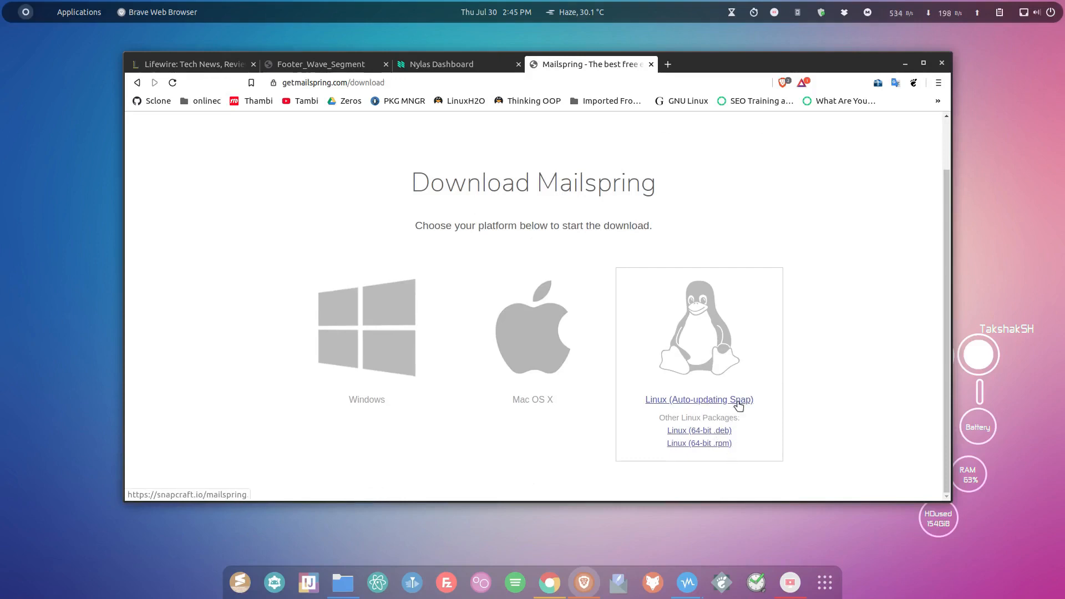
{"action": "left_click", "coordinate": [700, 431]}
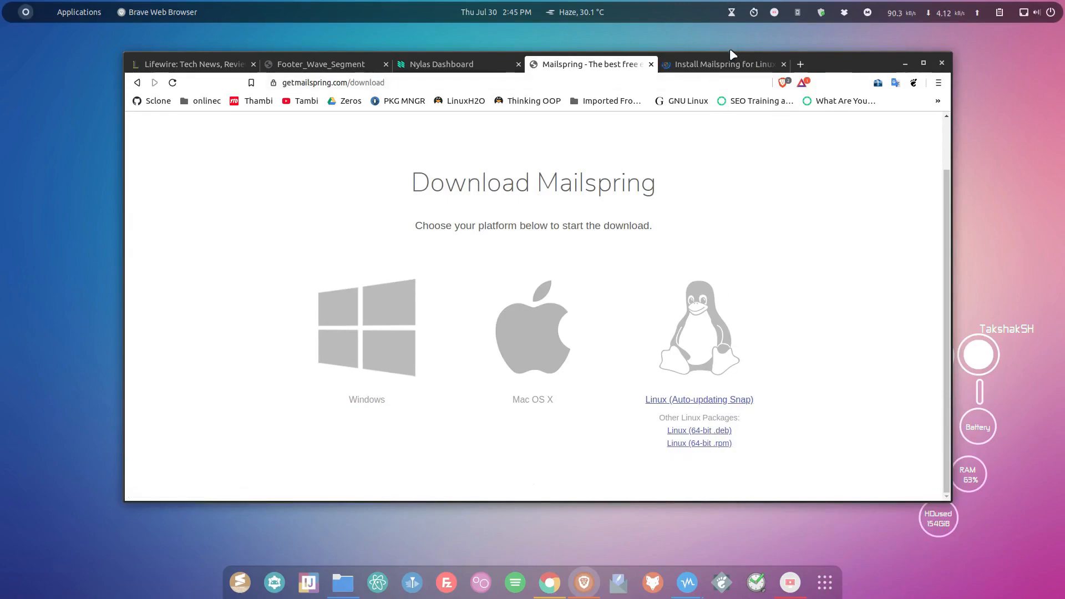
{"action": "left_click", "coordinate": [725, 64]}
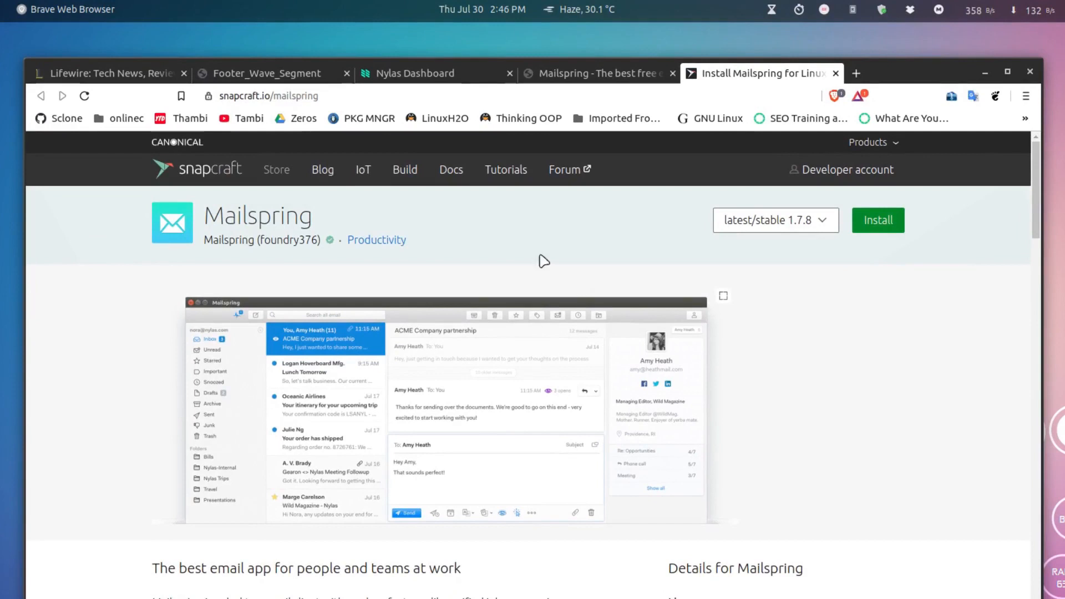
Step: View the snap install command, then return to the Mailspring download page
{"action": "left_click", "coordinate": [879, 220]}
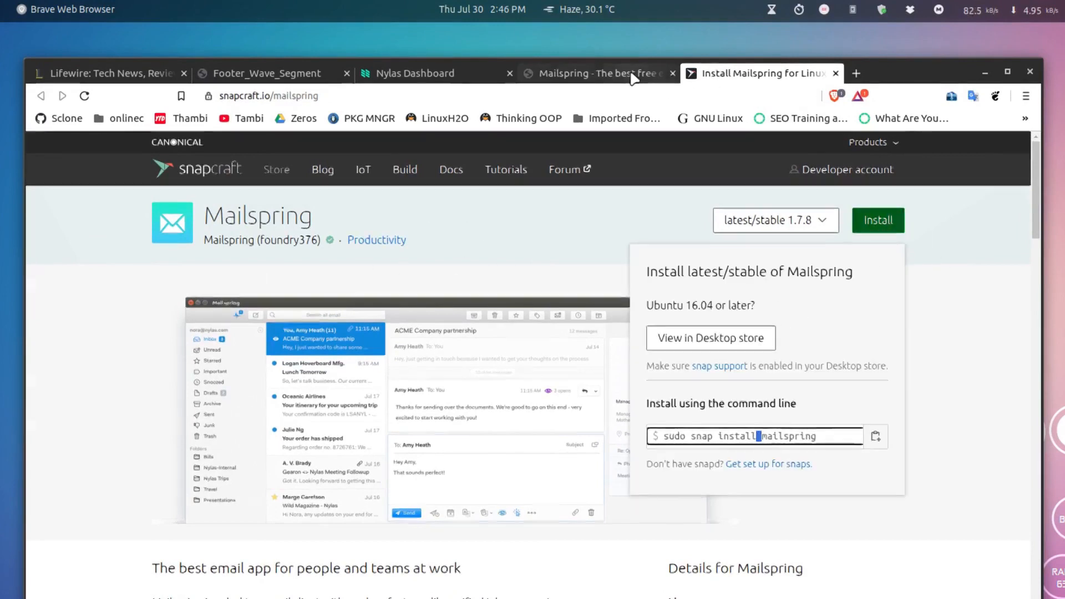
{"action": "left_click", "coordinate": [597, 73]}
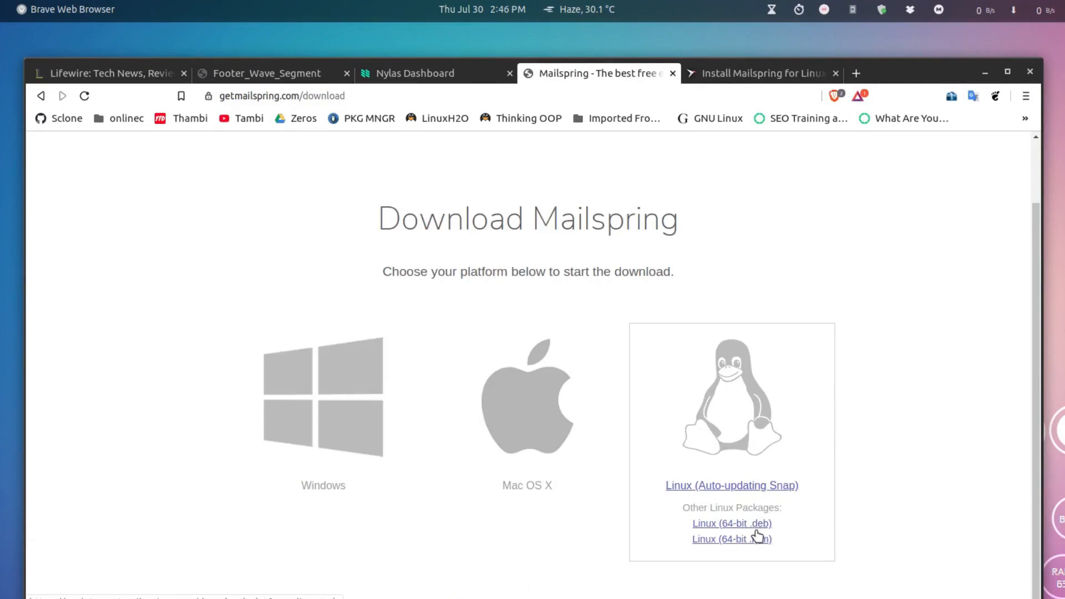
{"action": "left_click", "coordinate": [733, 539]}
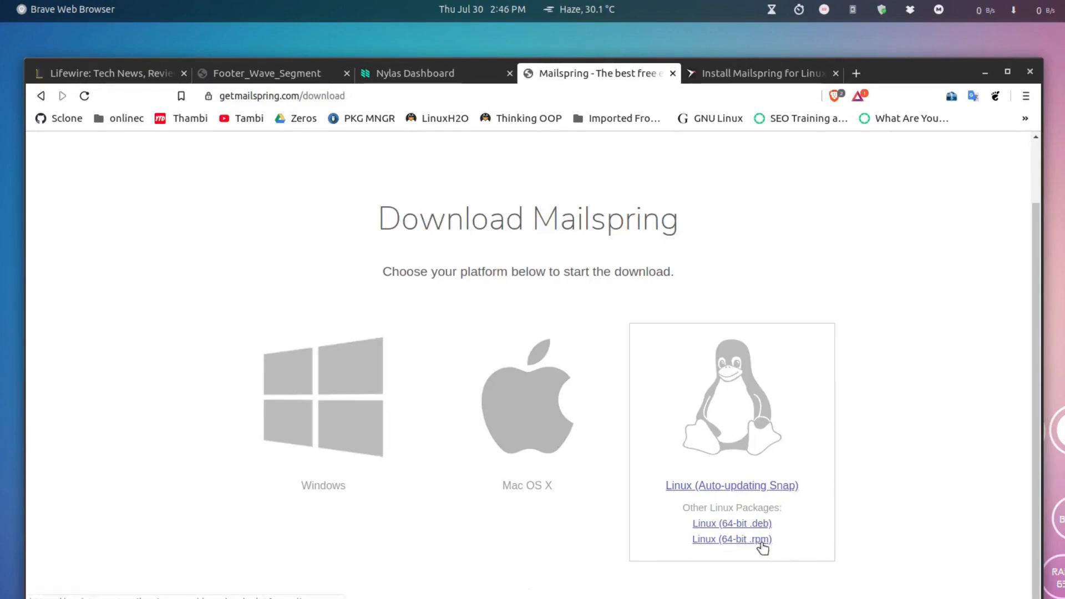
Step: Download Mailspring's Linux 64-bit .deb package
{"action": "left_click", "coordinate": [733, 524]}
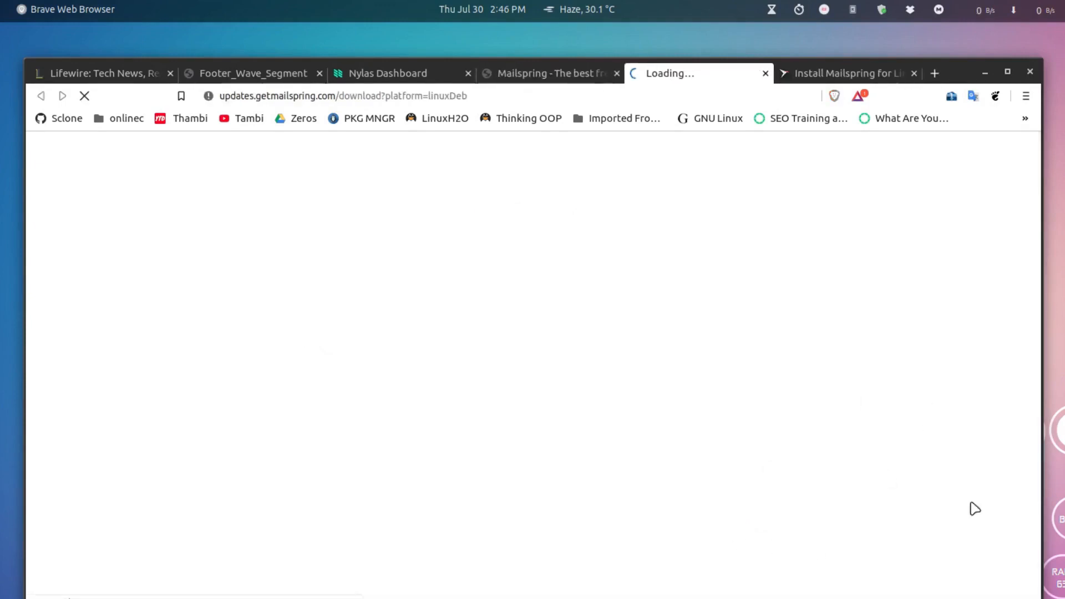
{"action": "mouse_move", "coordinate": [752, 459]}
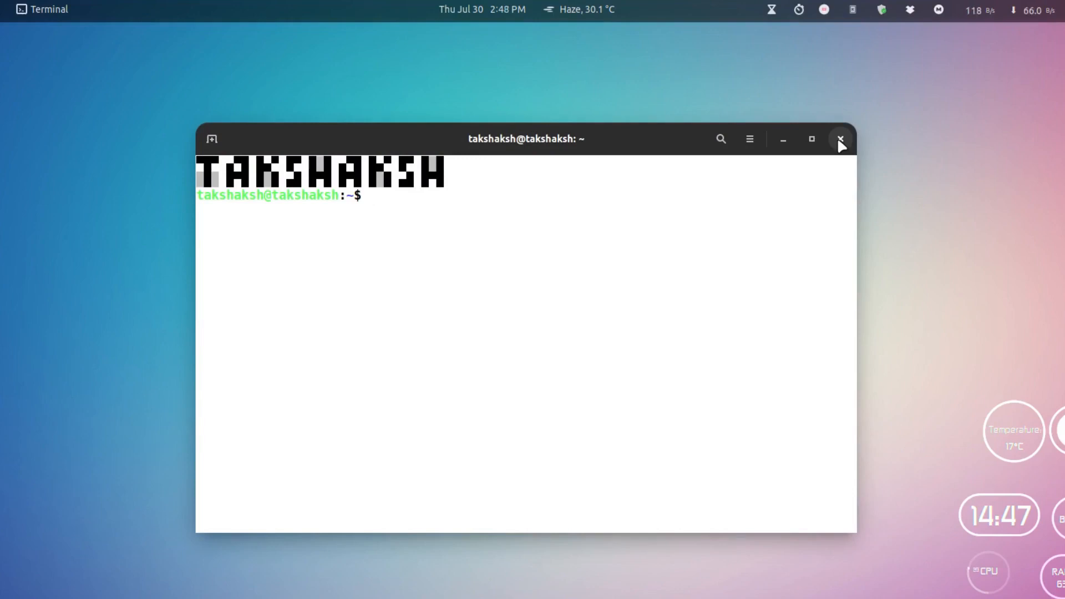
Step: In Downloads, run sudo apt install ./mailspring-1.7.8-amd64.deb, confirm with Y, and close the terminal
{"action": "type", "text": "down"}
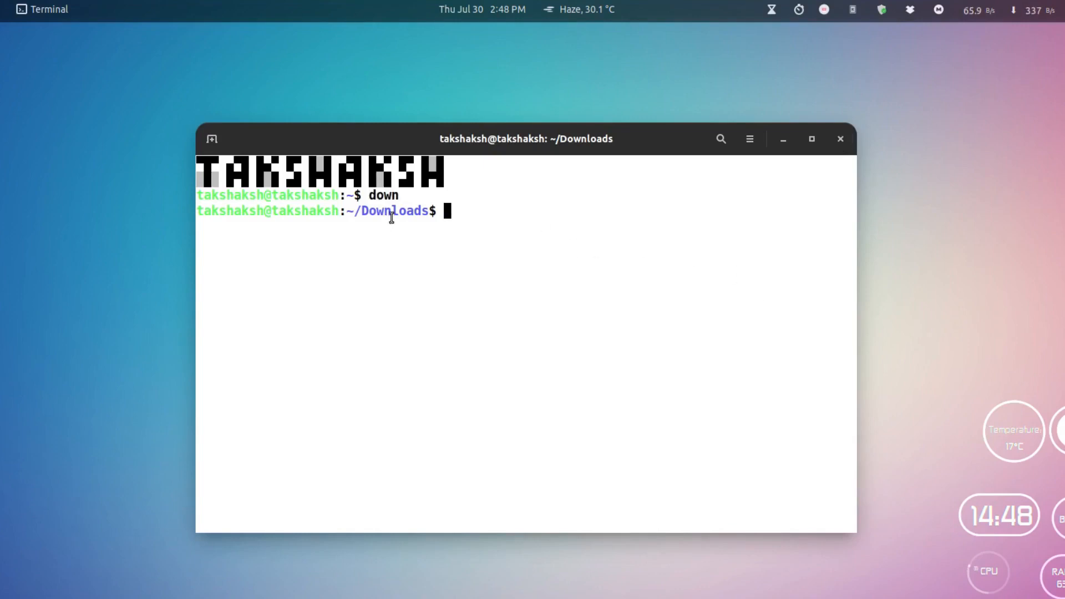
{"action": "mouse_move", "coordinate": [489, 258]}
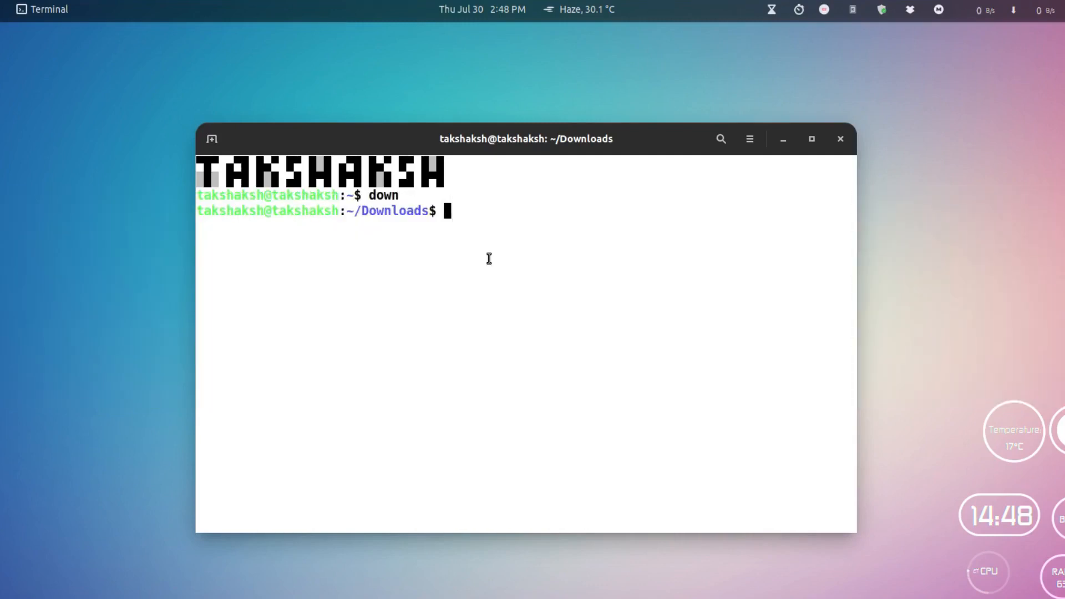
{"action": "type", "text": "sudo"}
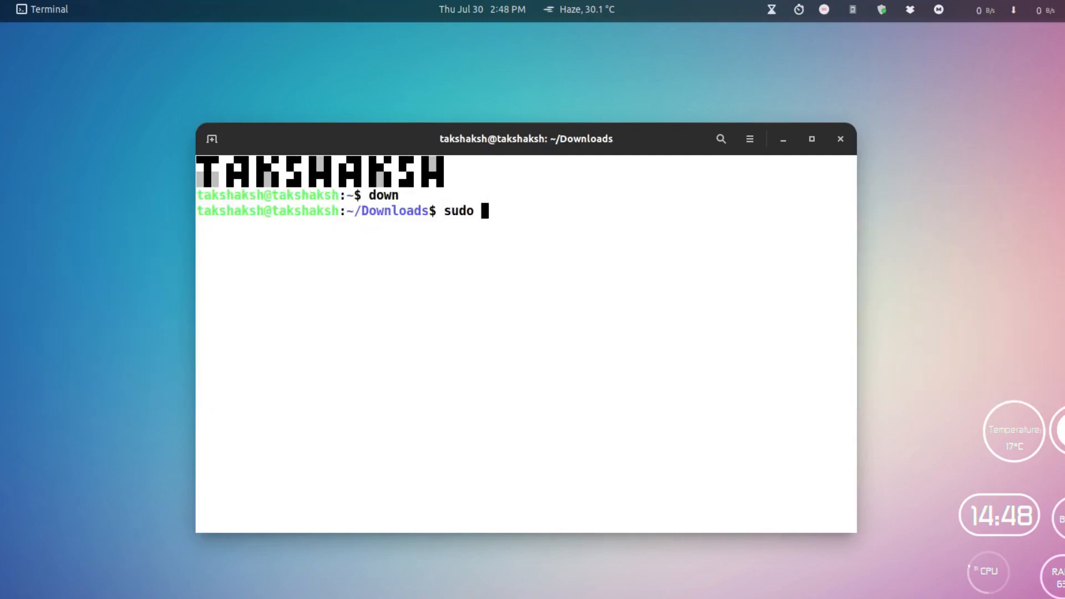
{"action": "type", "text": "apt istall ./mailspring-1.7.8-amd64.deb"}
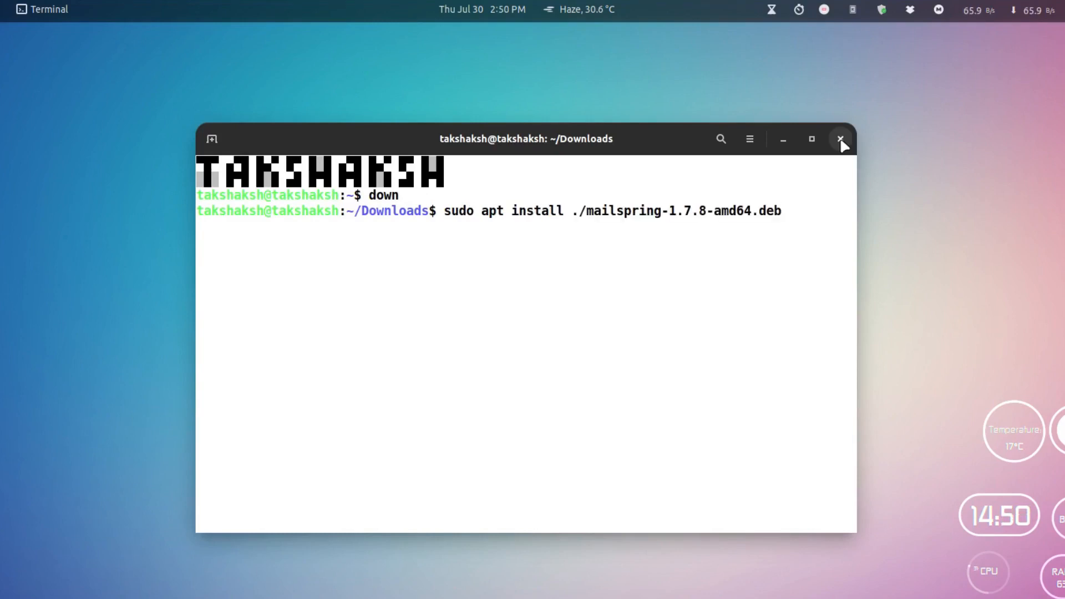
{"action": "key", "text": "Return"}
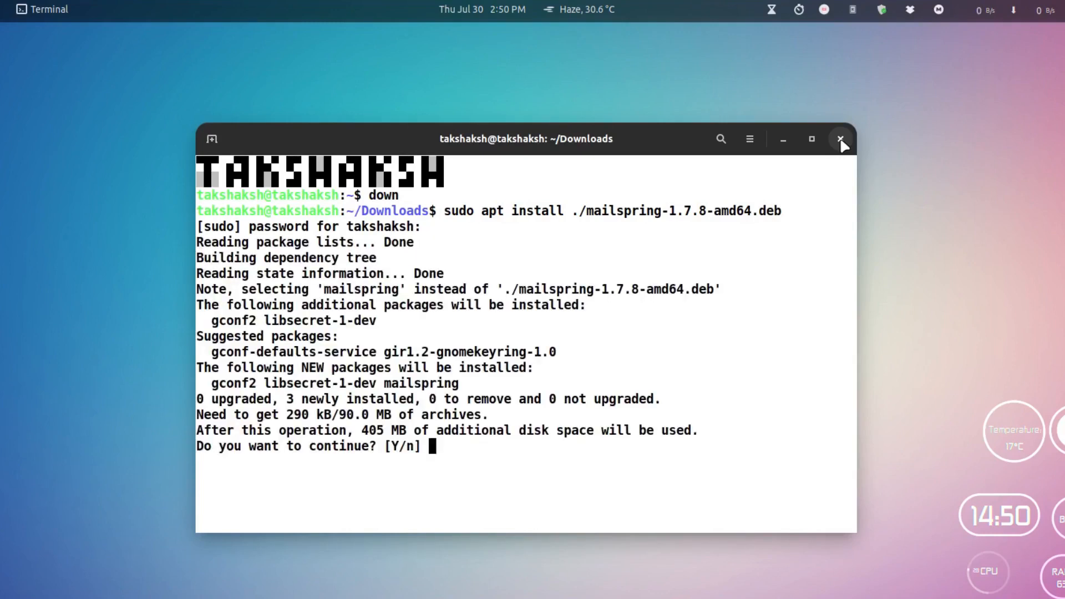
{"action": "type", "text": "Y"}
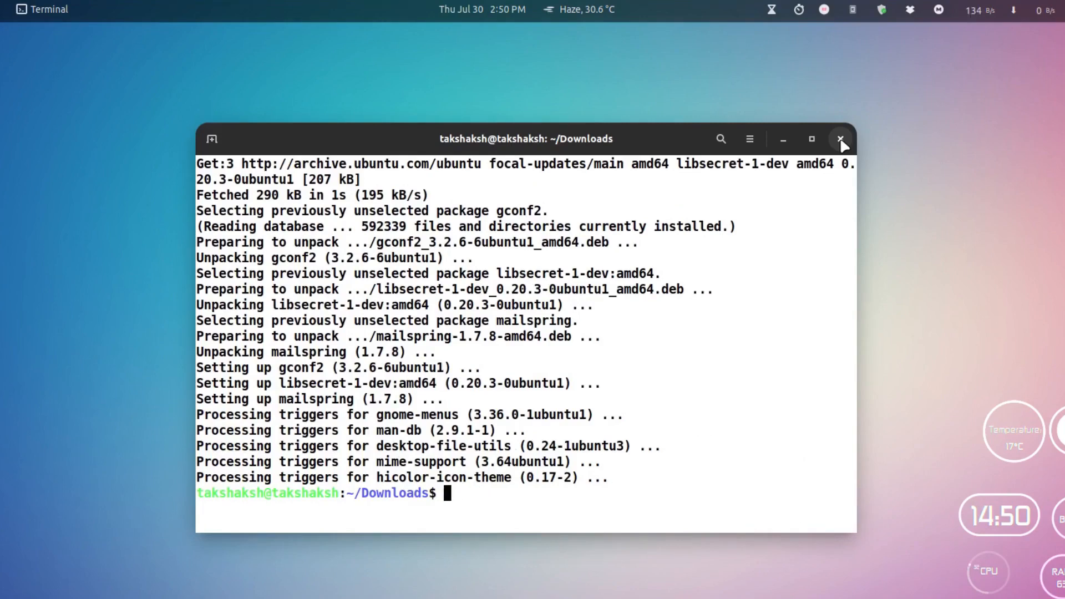
{"action": "left_click", "coordinate": [841, 140]}
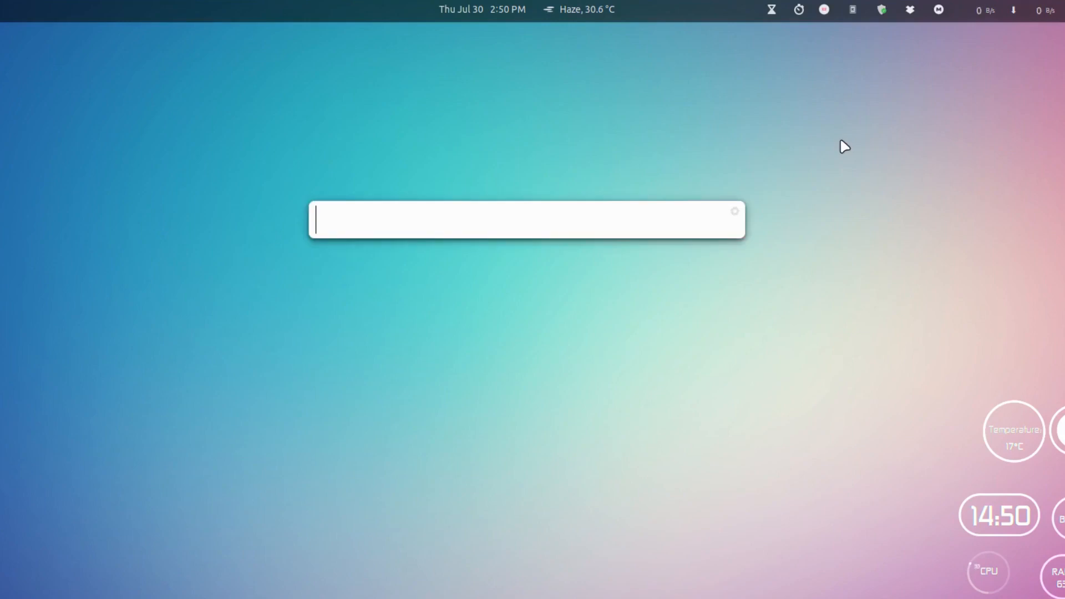
Step: Launch Mailspring from the app launcher via 'mail' and page through the welcome feature tour
{"action": "type", "text": "mail"}
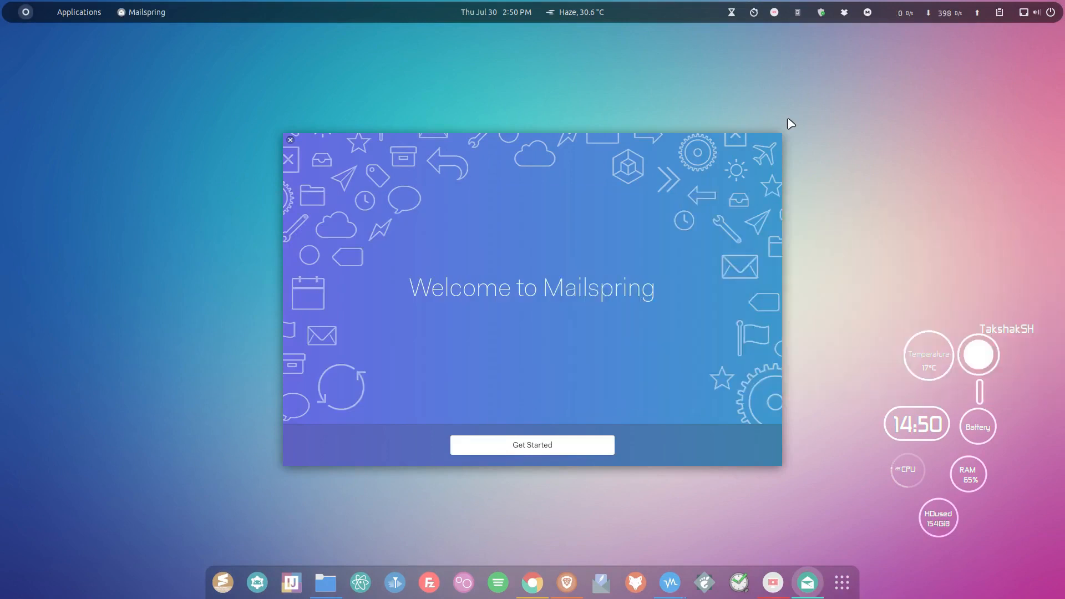
{"action": "mouse_move", "coordinate": [580, 284]}
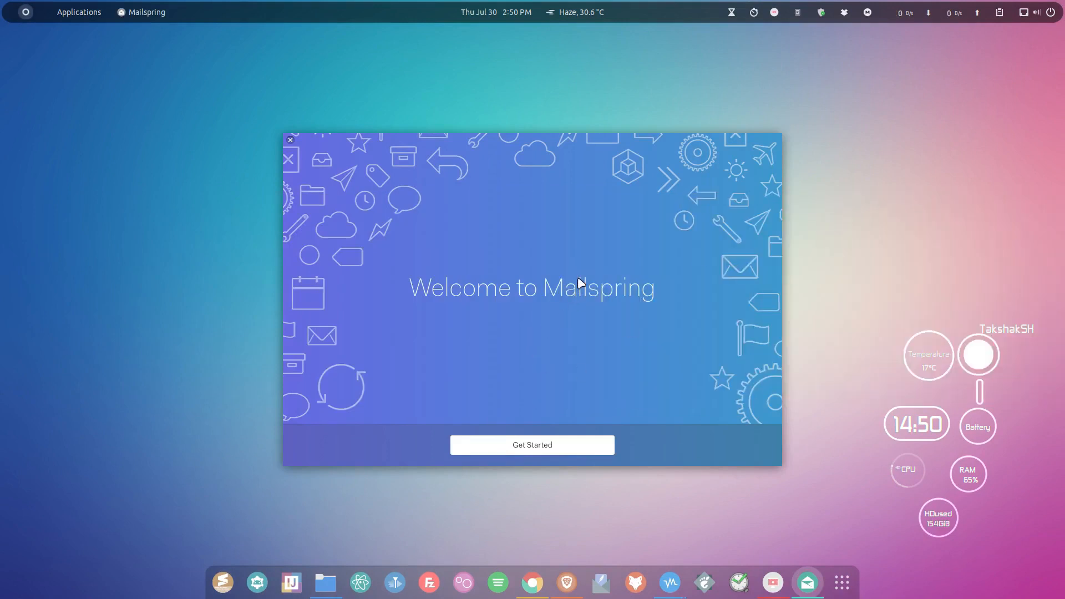
{"action": "mouse_move", "coordinate": [448, 183]}
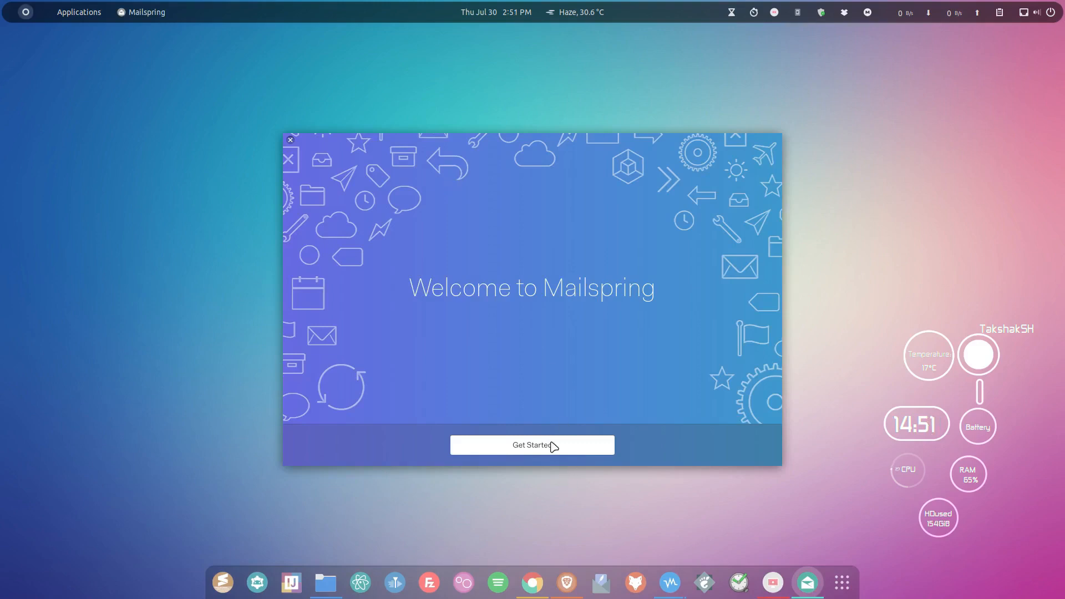
{"action": "left_click", "coordinate": [533, 445]}
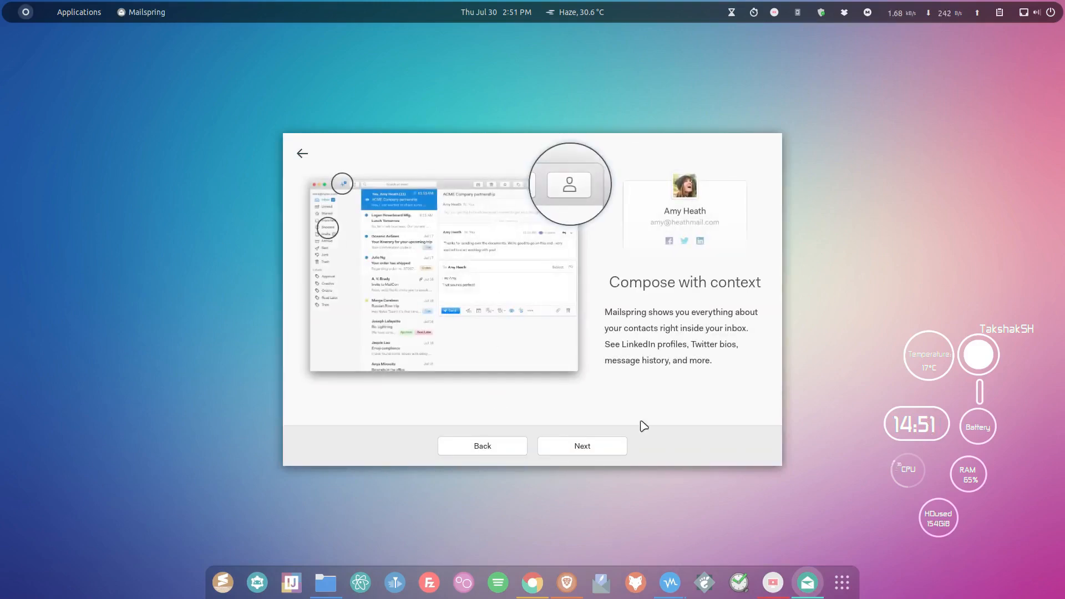
{"action": "left_click", "coordinate": [583, 446]}
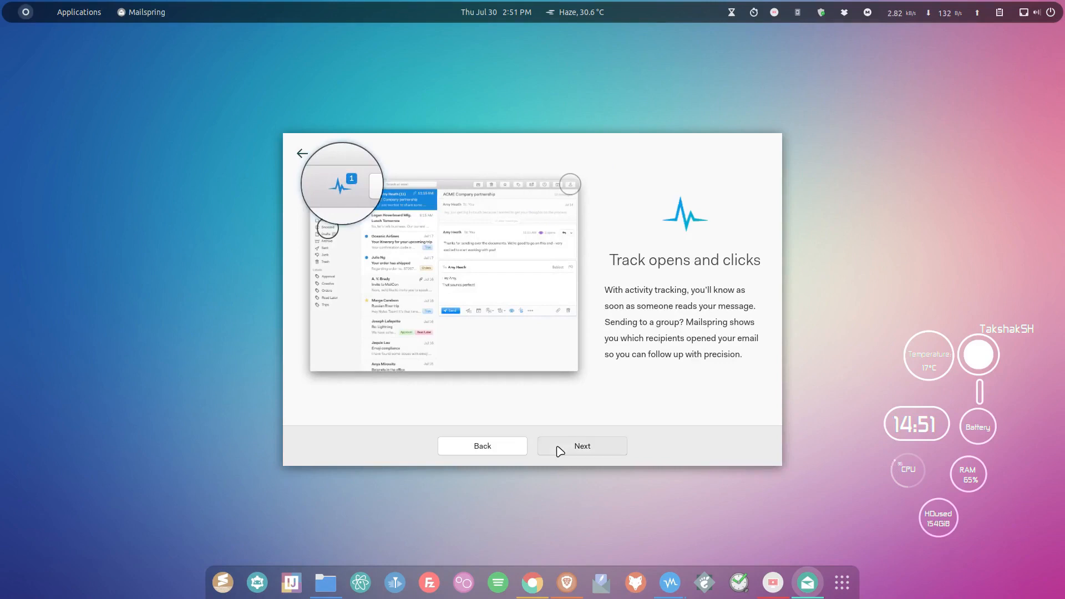
{"action": "left_click", "coordinate": [582, 446]}
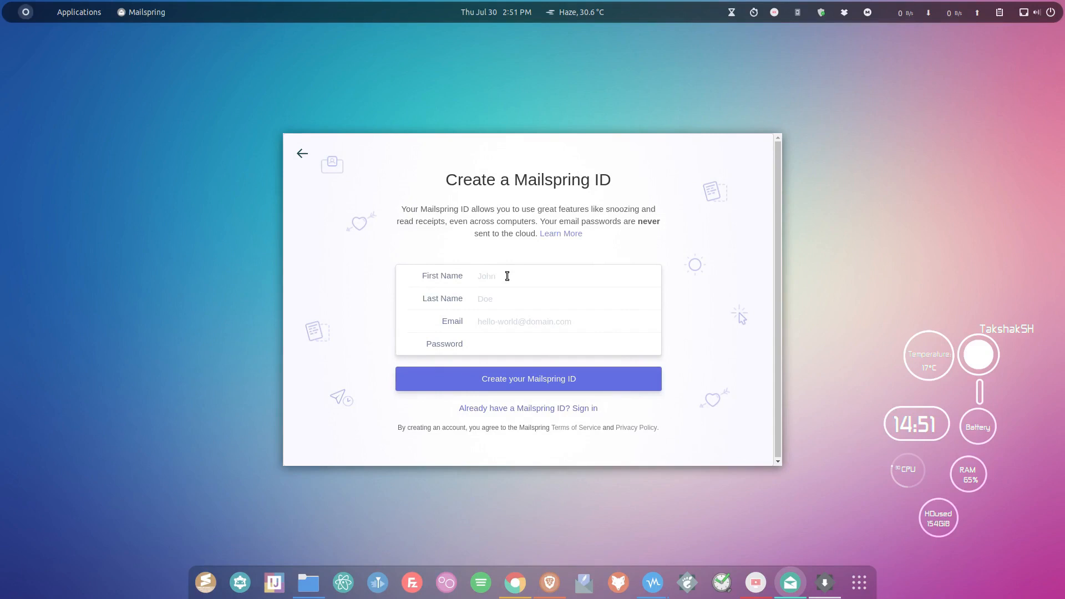
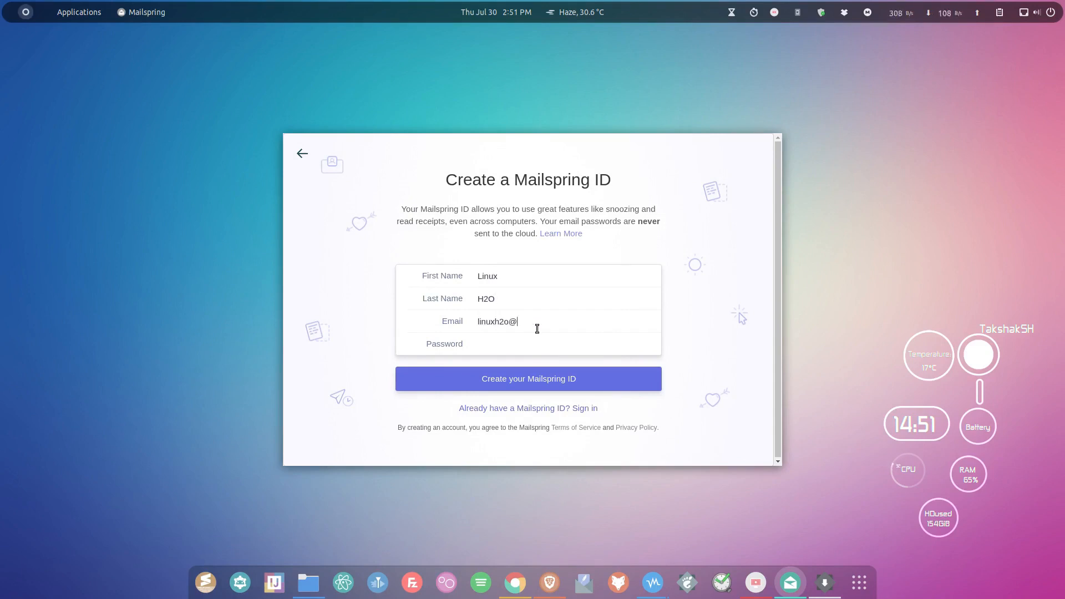
{"action": "left_click", "coordinate": [529, 379]}
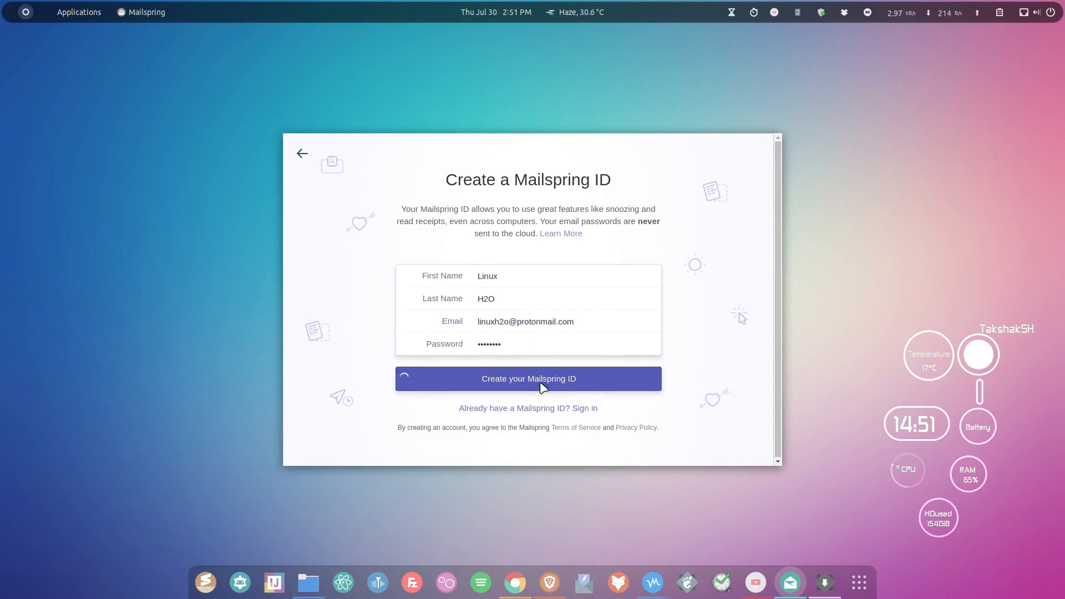
{"action": "left_click", "coordinate": [528, 379]}
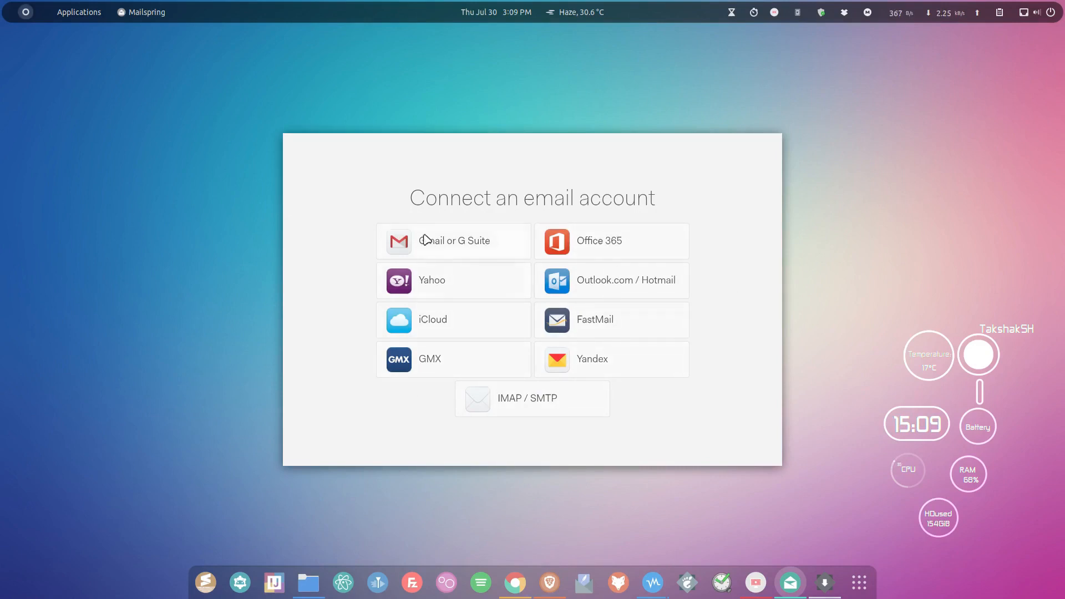
{"action": "mouse_move", "coordinate": [458, 246]}
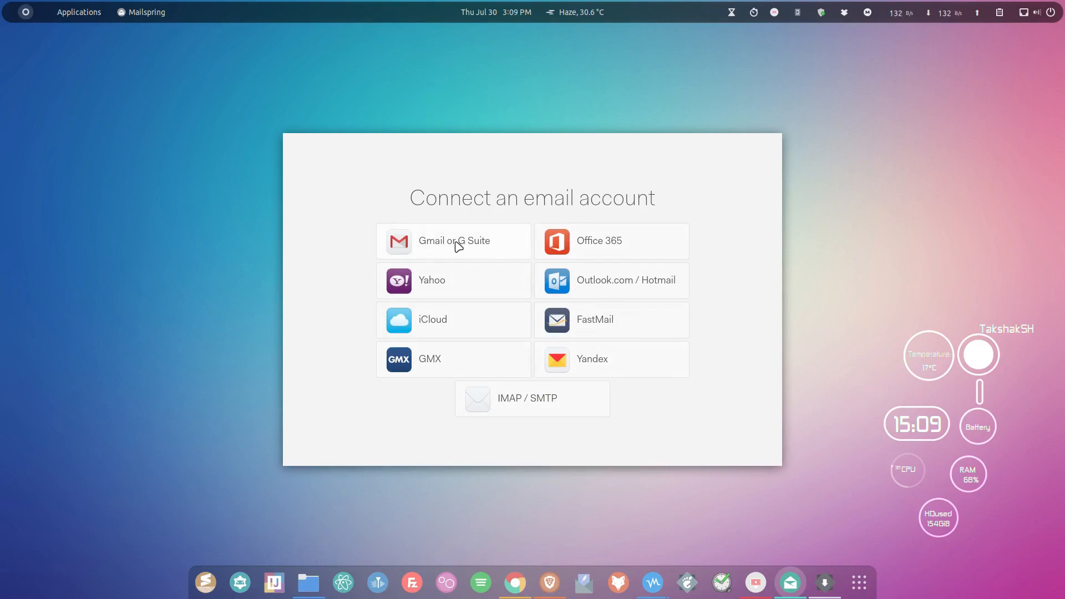
{"action": "mouse_move", "coordinate": [608, 371]}
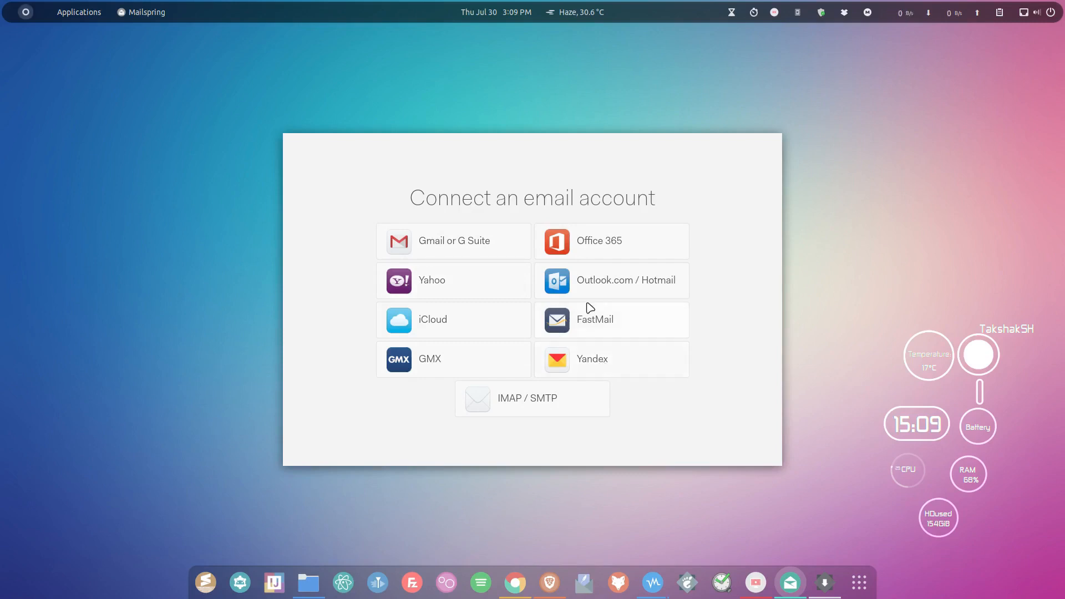
{"action": "mouse_move", "coordinate": [543, 407]}
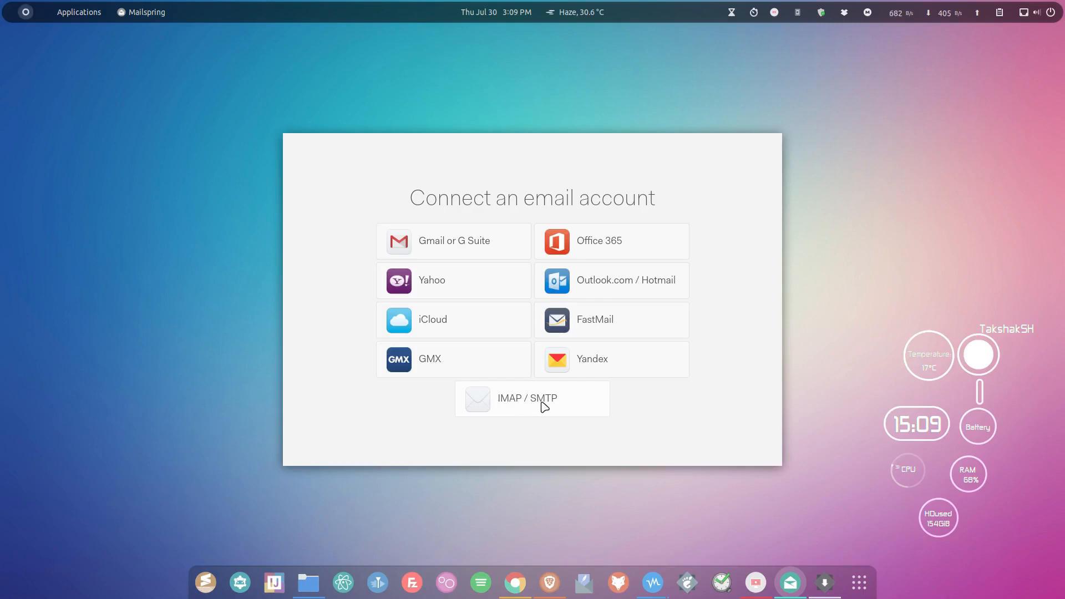
{"action": "mouse_move", "coordinate": [530, 406]}
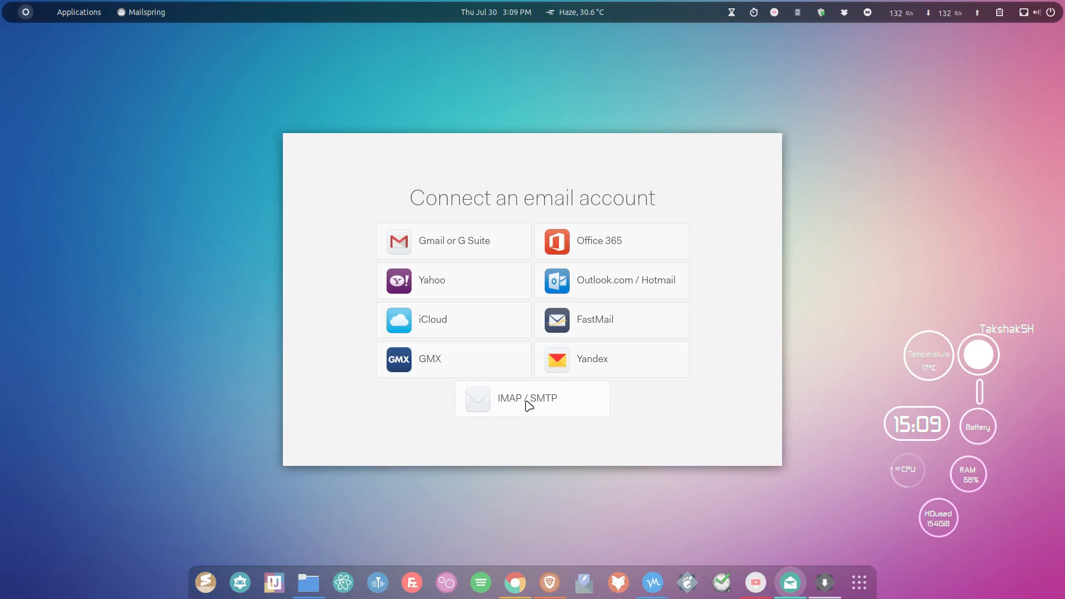
Step: Connect an IMAP/SMTP account with name, email, password and Hostinger server settings
{"action": "left_click", "coordinate": [532, 399]}
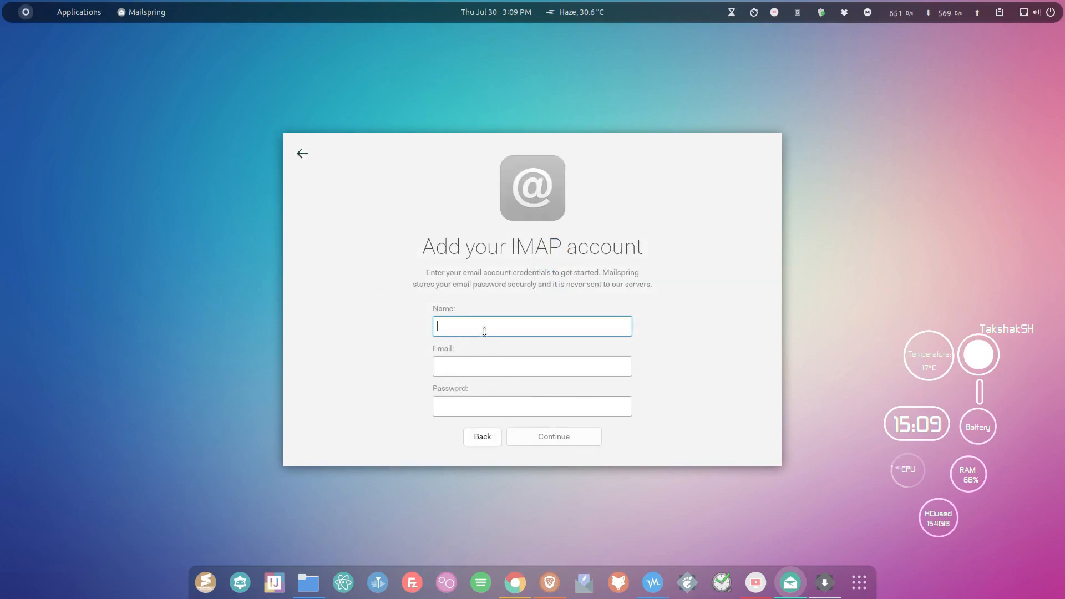
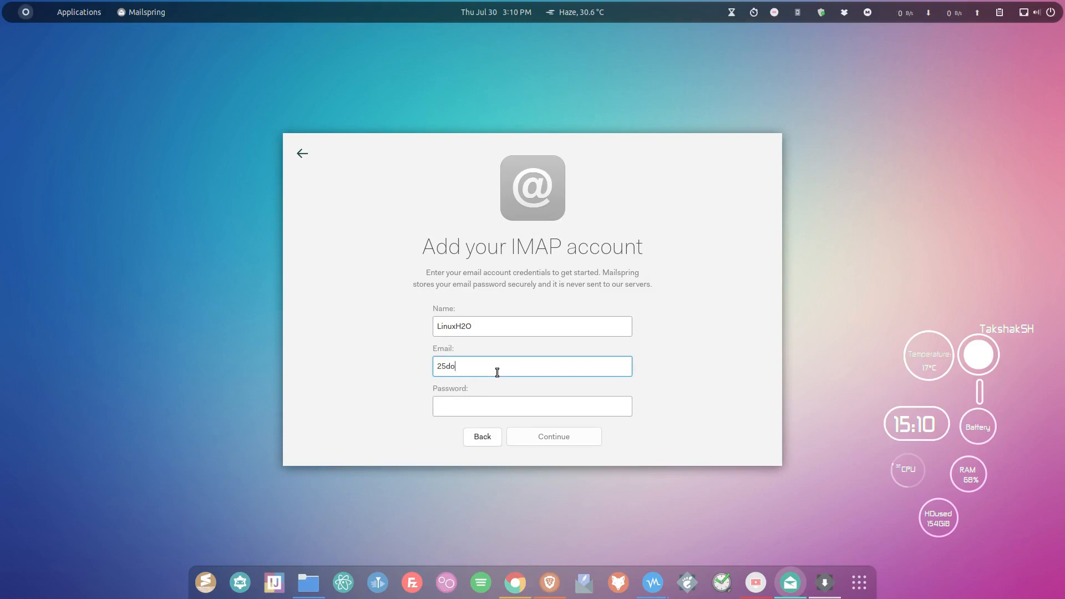
{"action": "left_click", "coordinate": [554, 437]}
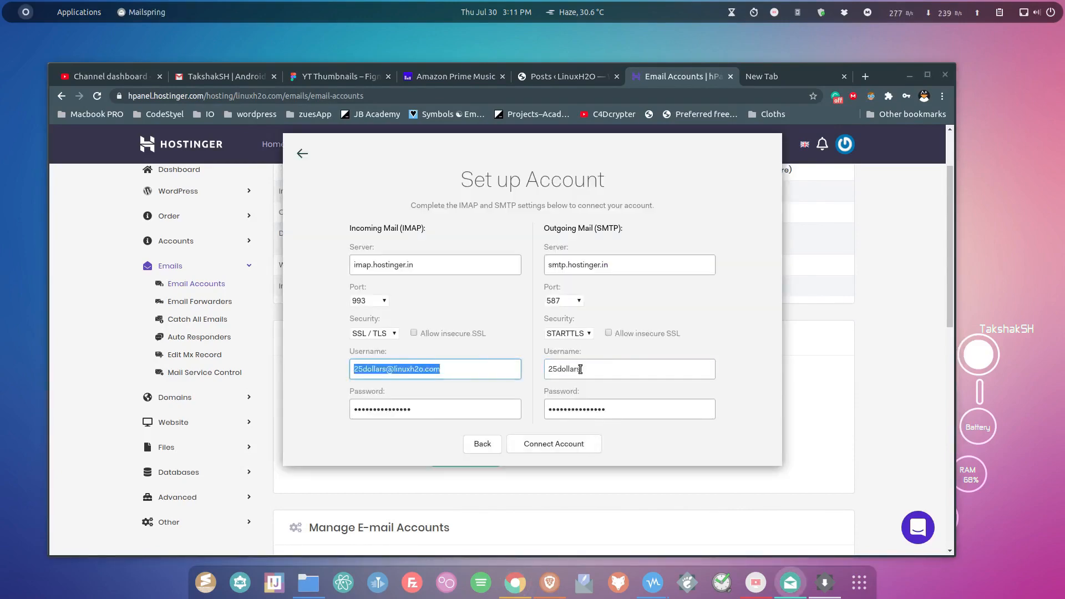
{"action": "left_click", "coordinate": [554, 444]}
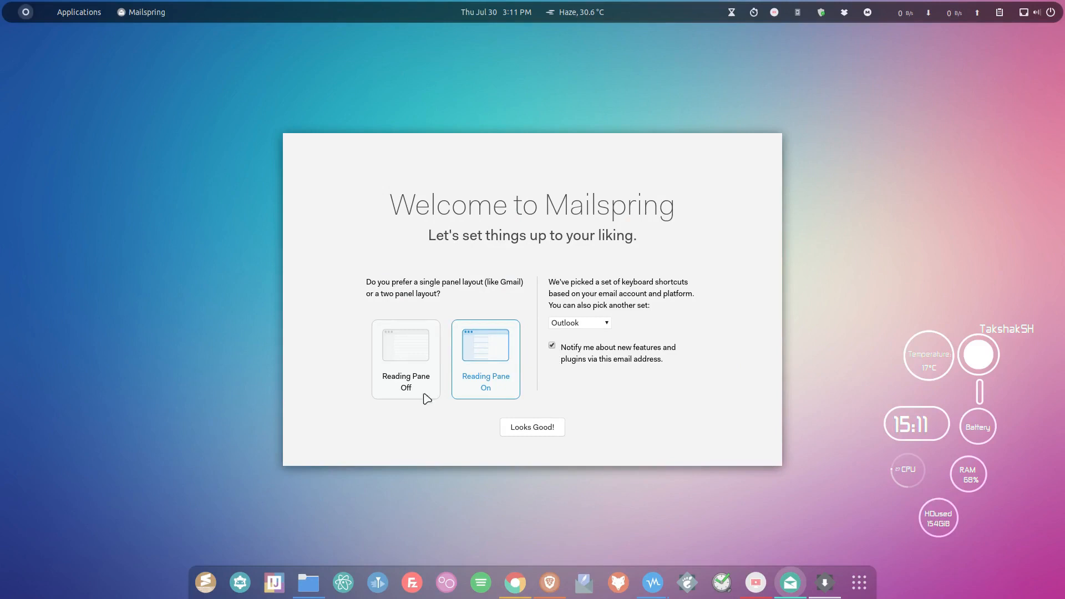
Step: Choose reading pane on, Gmail shortcuts, no new-feature emails, and confirm with Looks Good!
{"action": "left_click", "coordinate": [406, 346]}
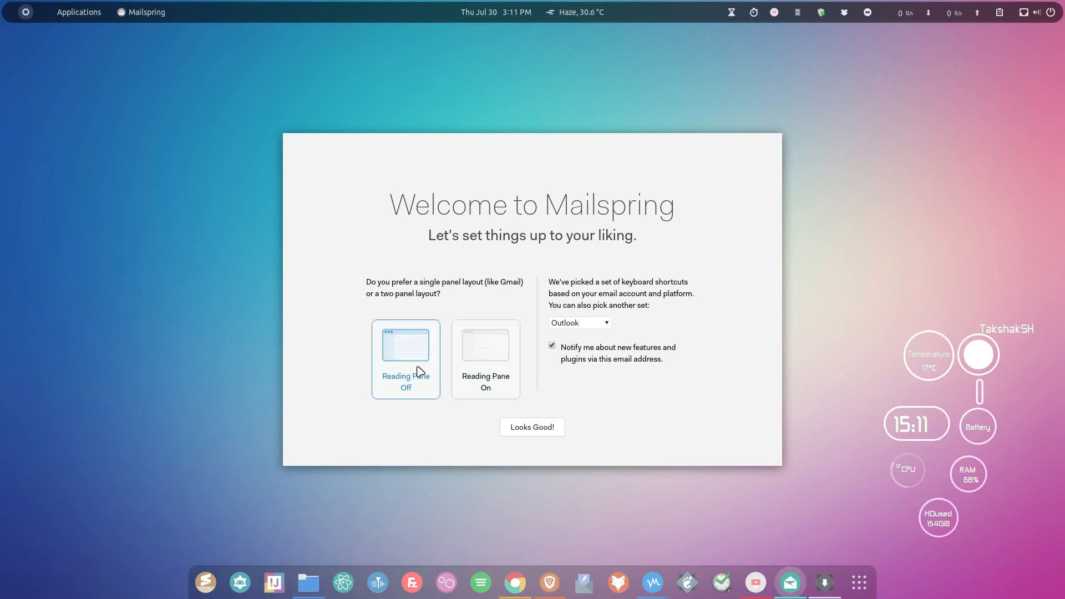
{"action": "left_click", "coordinate": [487, 344]}
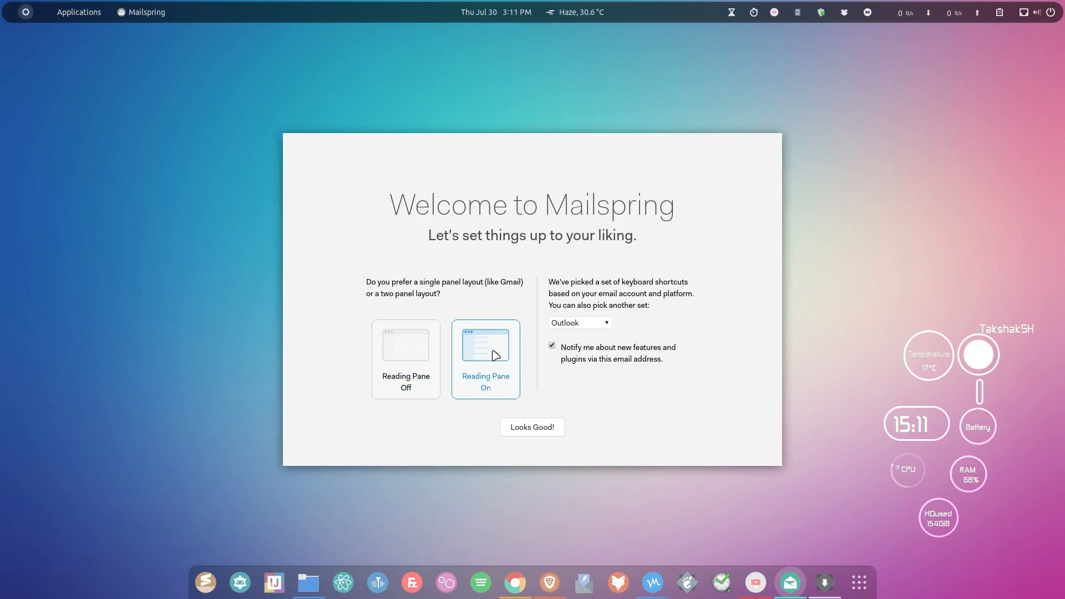
{"action": "mouse_move", "coordinate": [492, 376]}
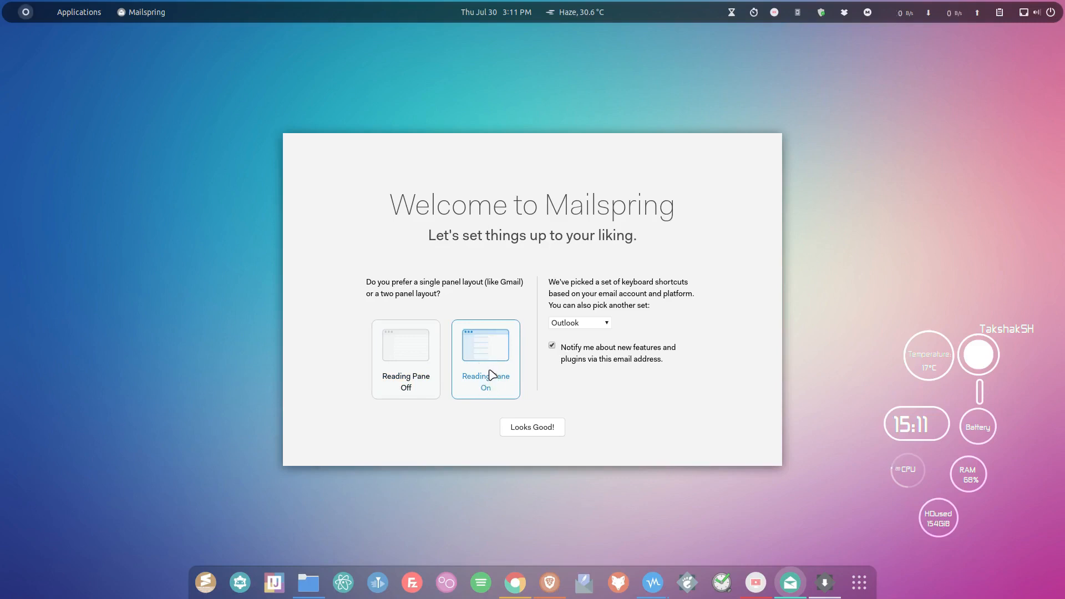
{"action": "mouse_move", "coordinate": [421, 371]}
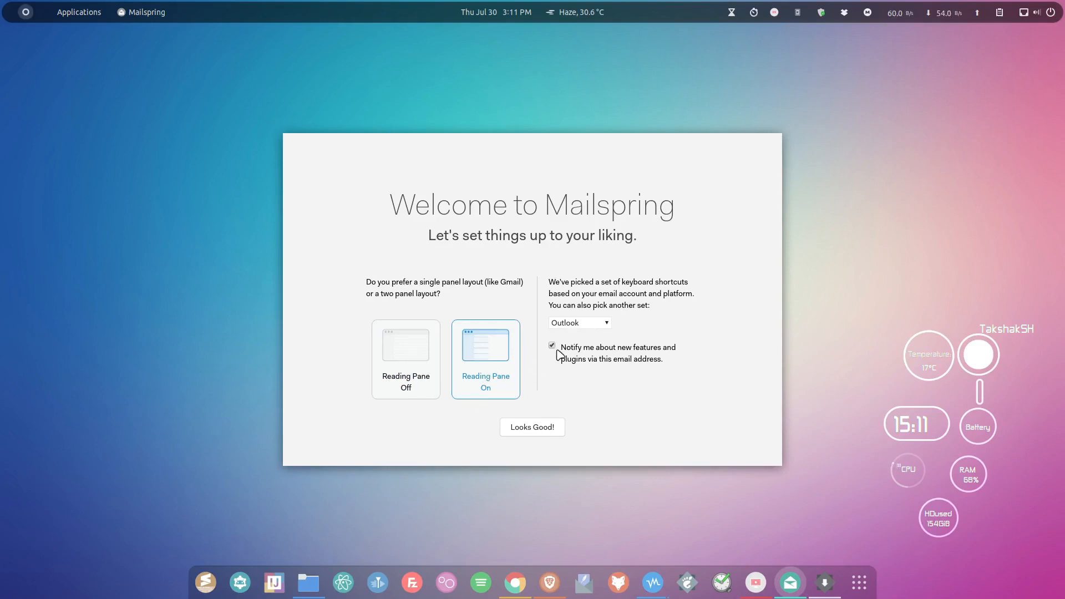
{"action": "left_click", "coordinate": [553, 345]}
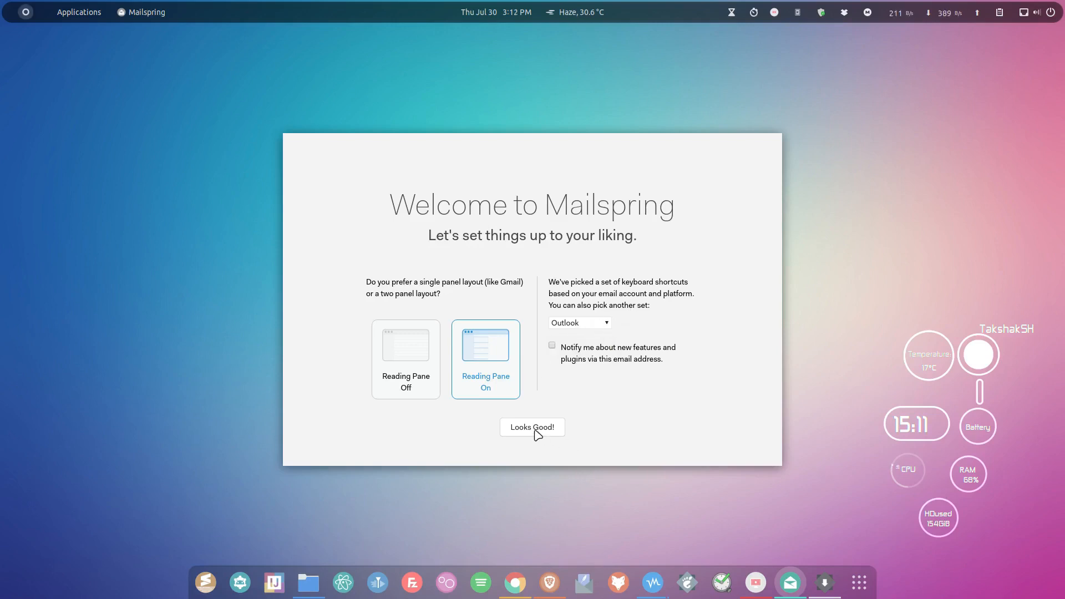
{"action": "left_click", "coordinate": [579, 321]}
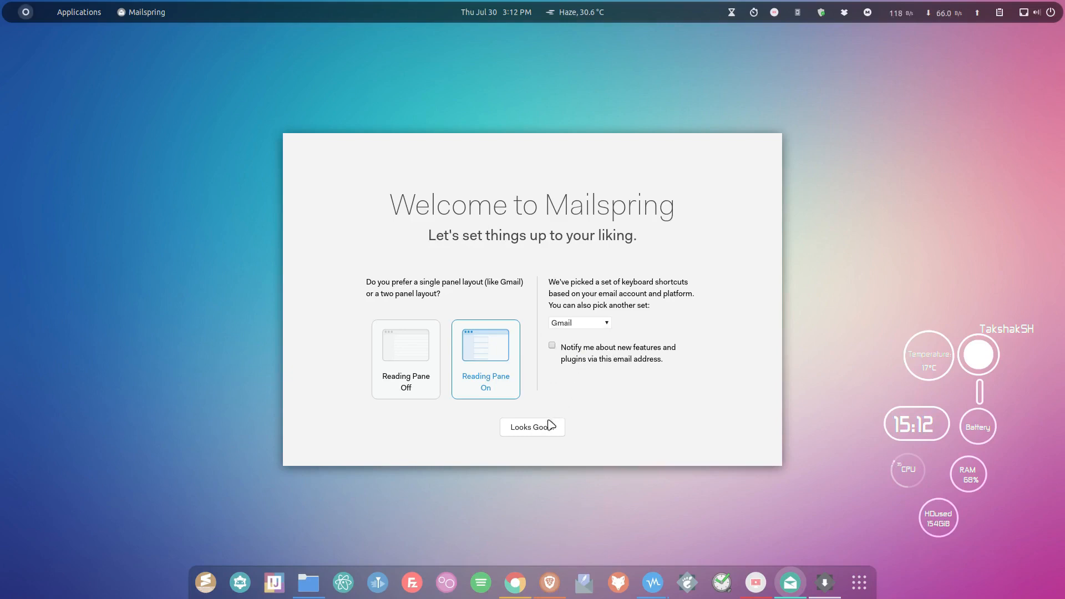
{"action": "left_click", "coordinate": [533, 426]}
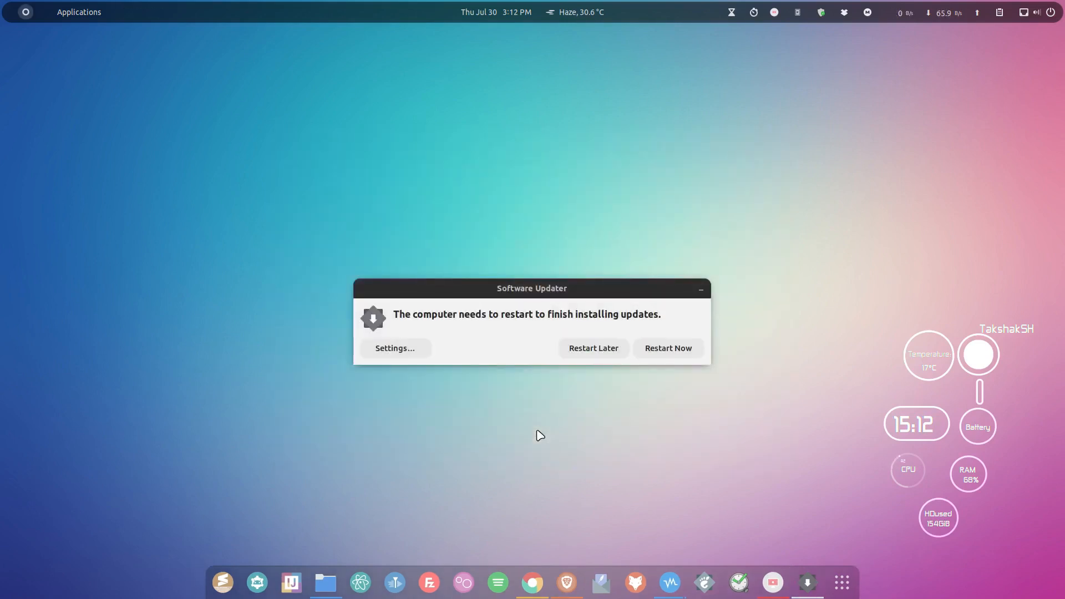
Step: Open the newest WordPress moderation message and dismiss the link tracking tip with Got it!
{"action": "left_click", "coordinate": [823, 581]}
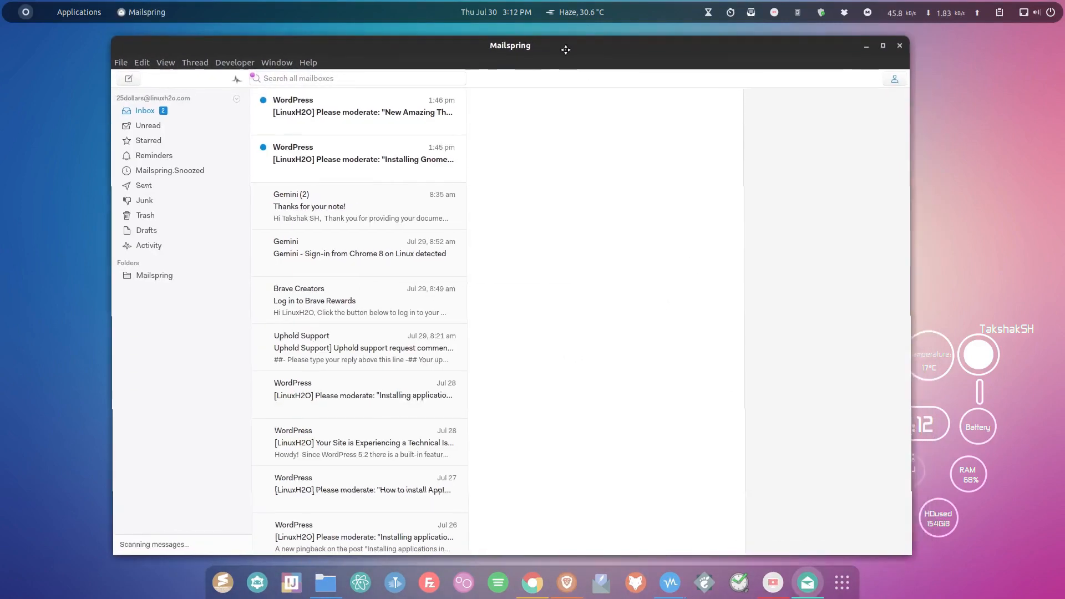
{"action": "left_click", "coordinate": [362, 111]}
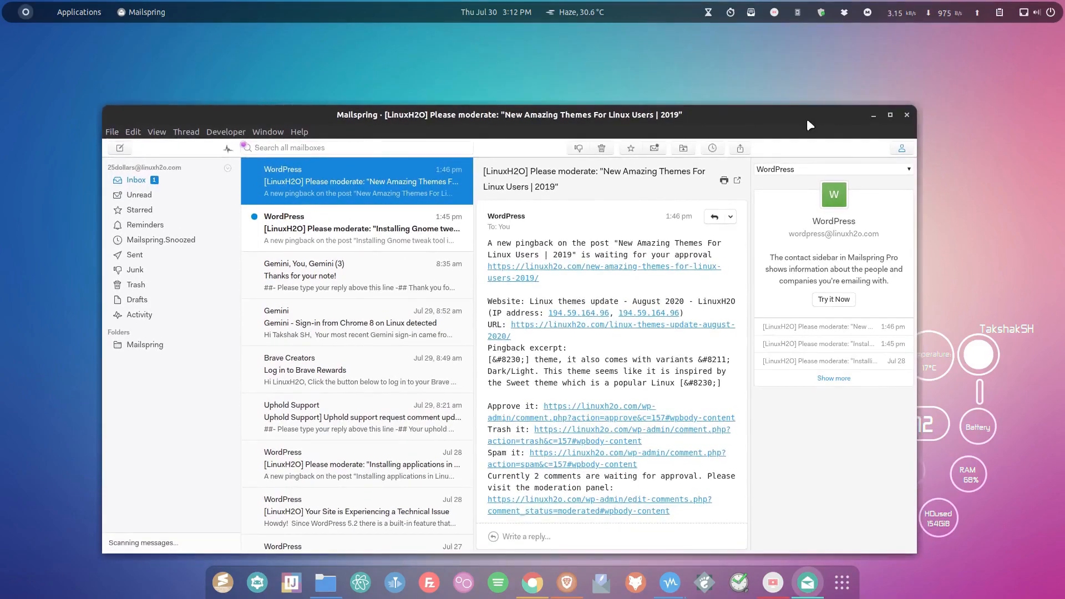
{"action": "left_click", "coordinate": [223, 105]}
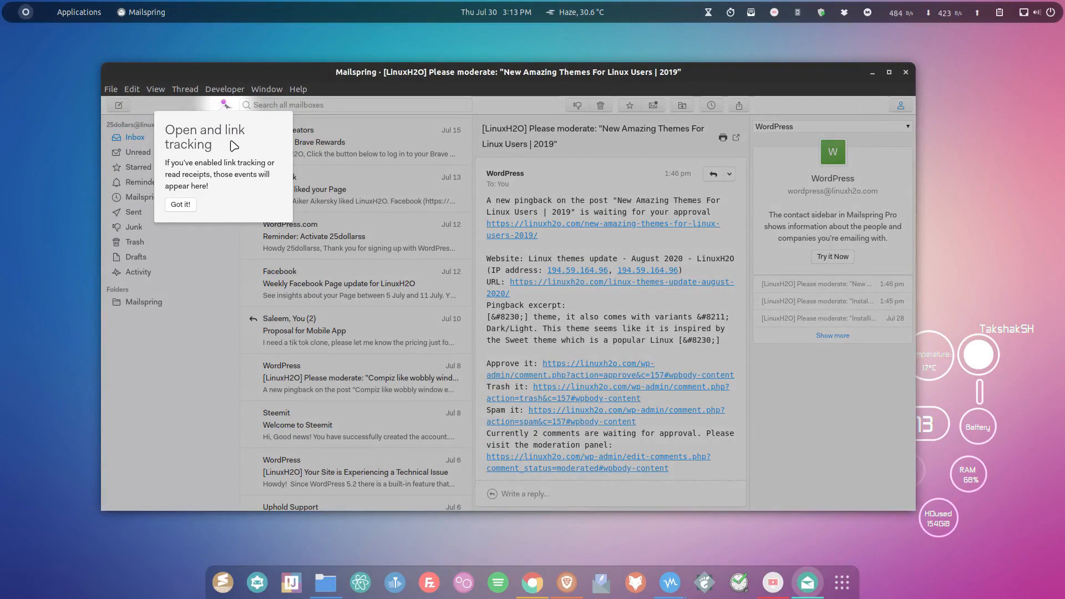
{"action": "left_click", "coordinate": [179, 204]}
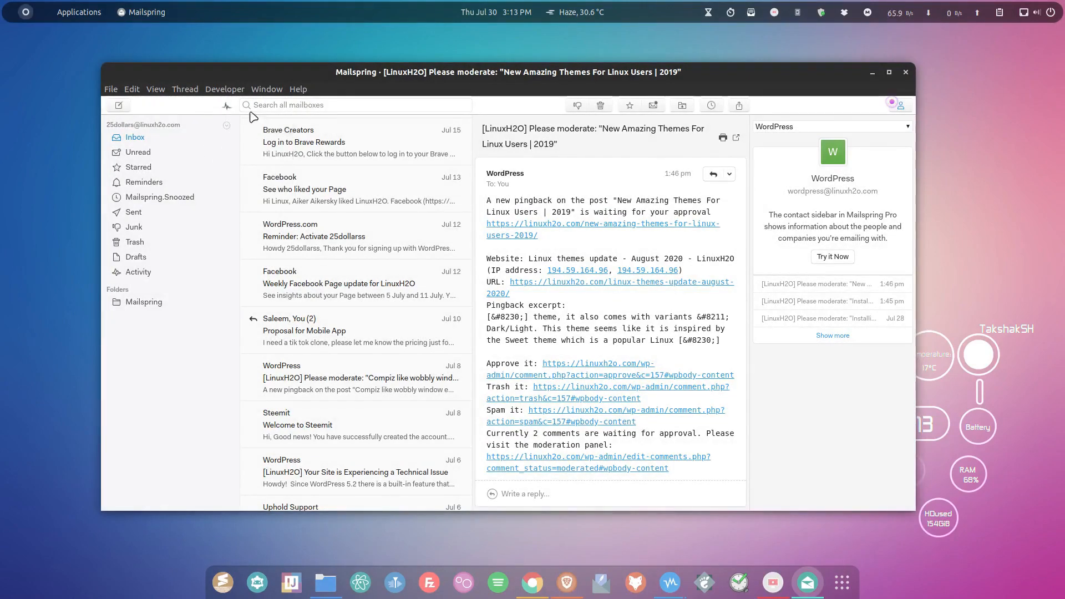
{"action": "left_click", "coordinate": [359, 104]}
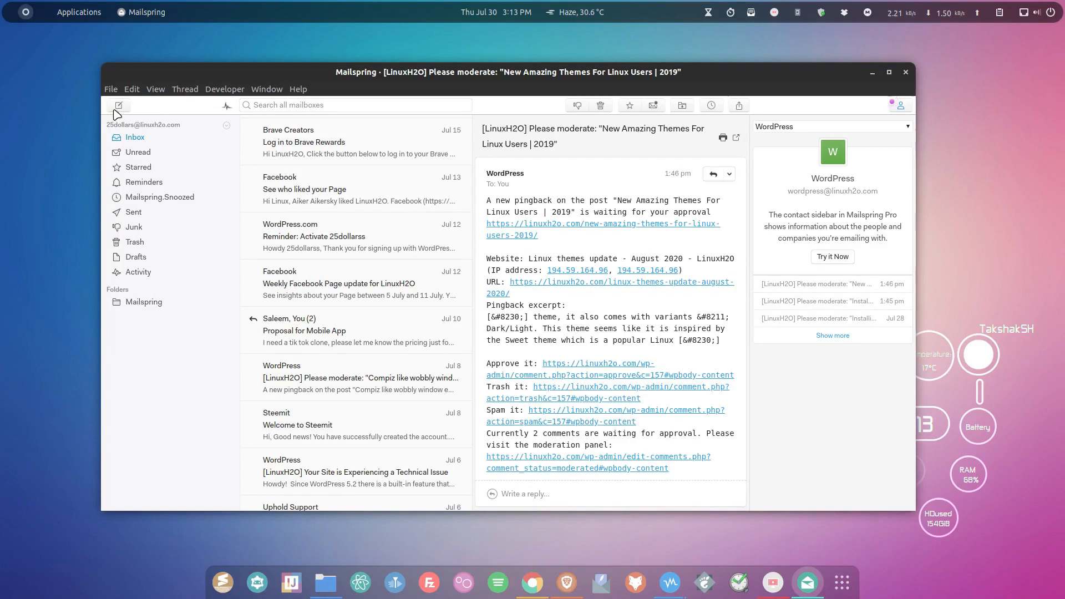
Step: Start a new email draft and show the templates list with the Welcome to Templates entry
{"action": "left_click", "coordinate": [118, 105]}
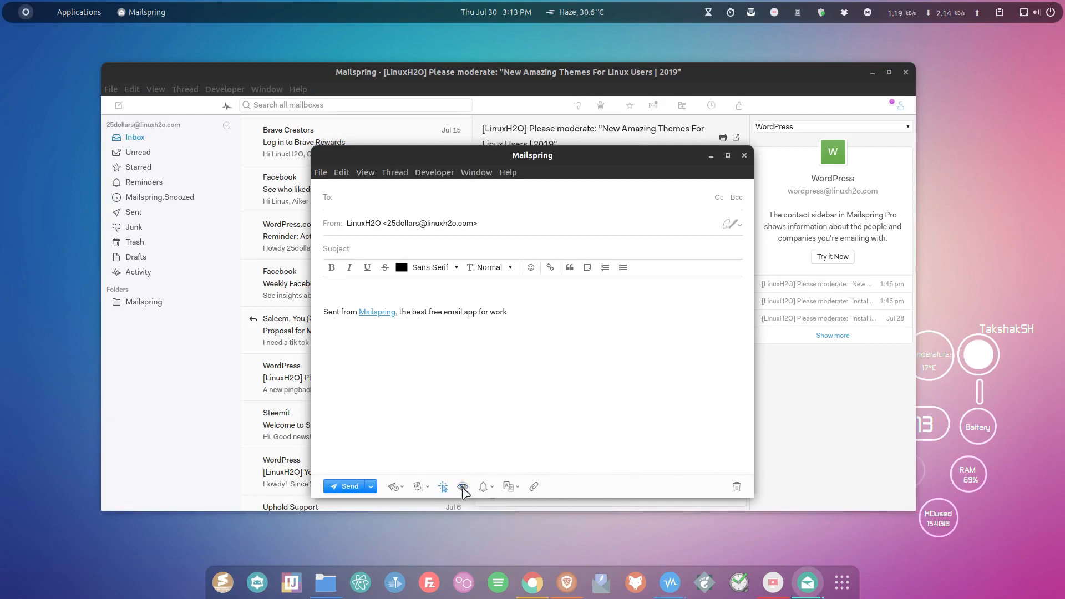
{"action": "mouse_move", "coordinate": [444, 487]}
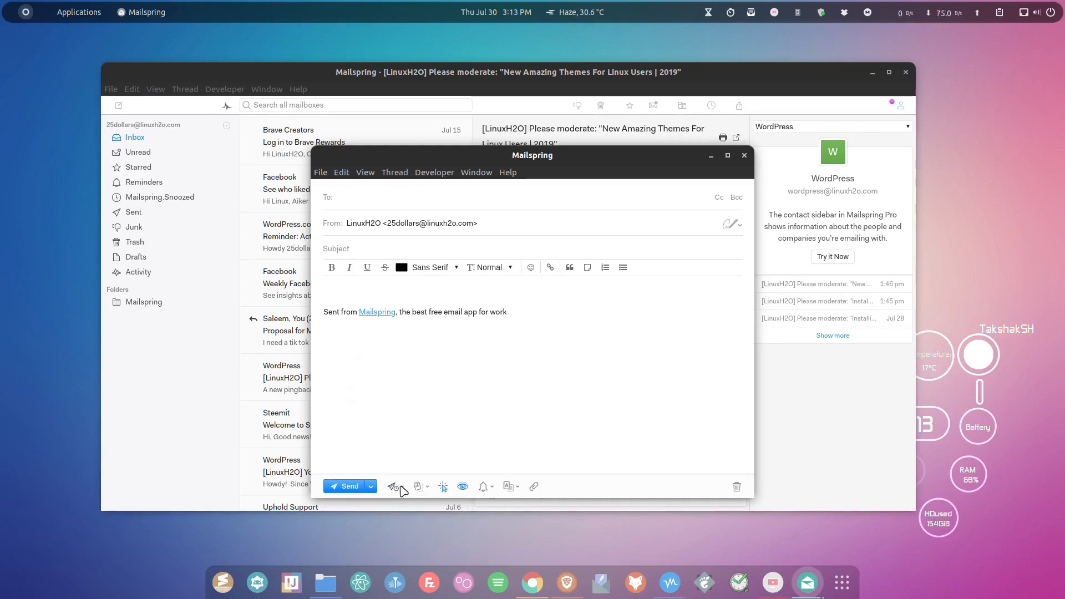
{"action": "left_click", "coordinate": [392, 487]}
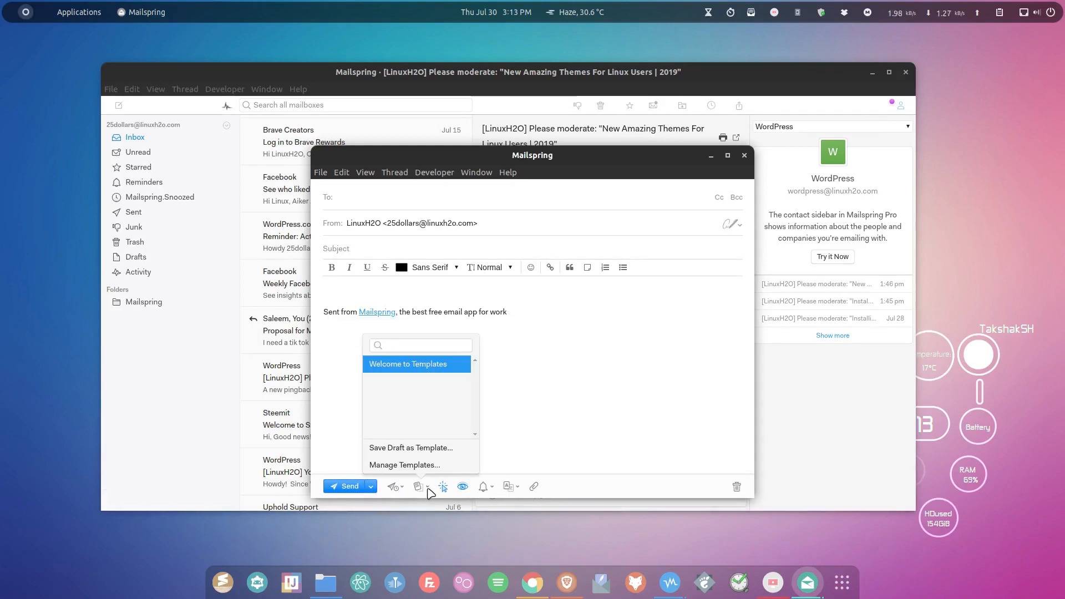
{"action": "mouse_move", "coordinate": [426, 470]}
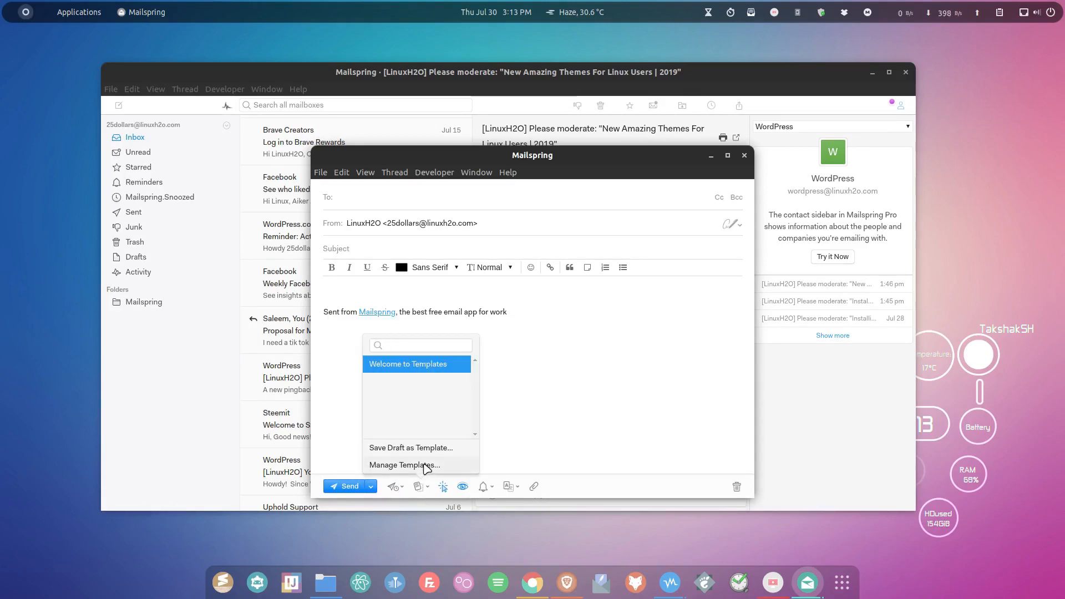